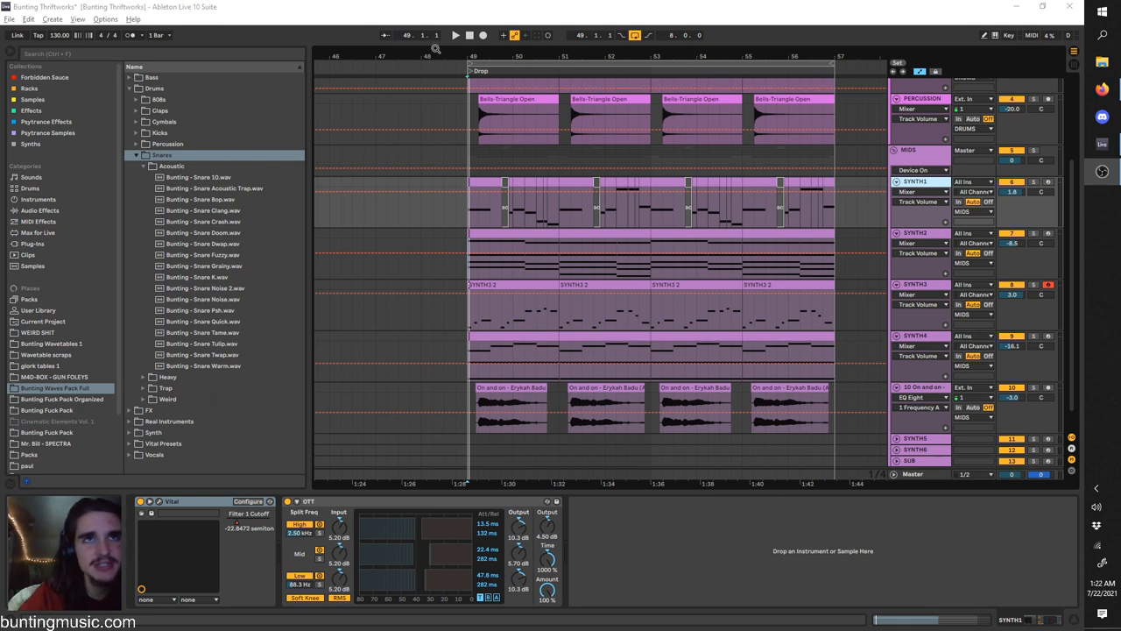
Step: Play and stop the drop, then select the KICKSNARE track to show its Drum Rack
click(455, 35)
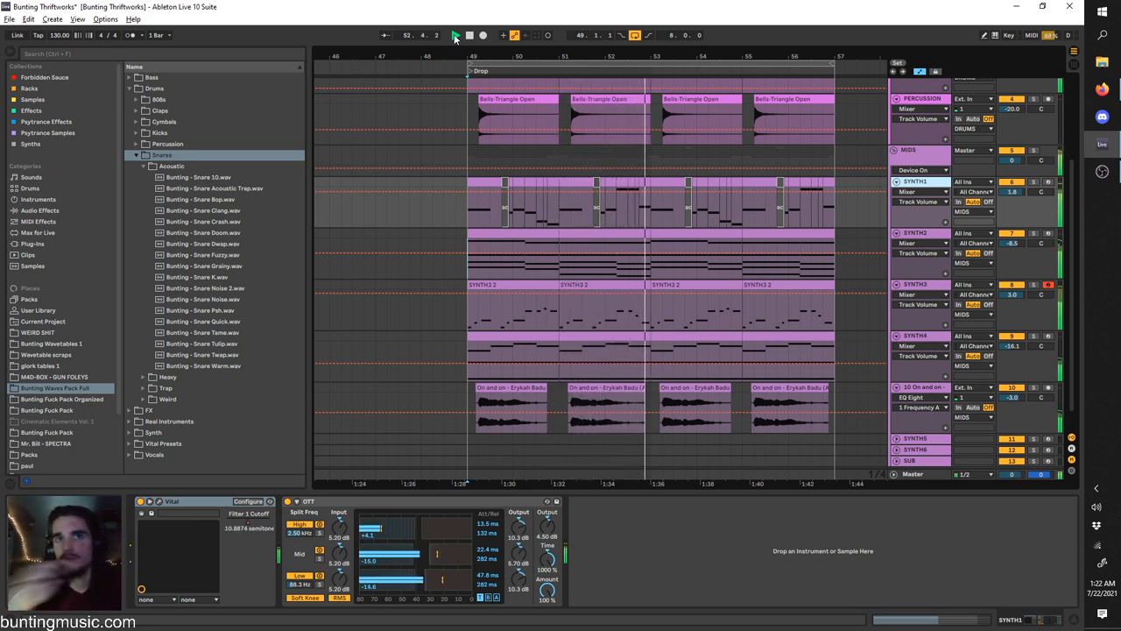
click(454, 35)
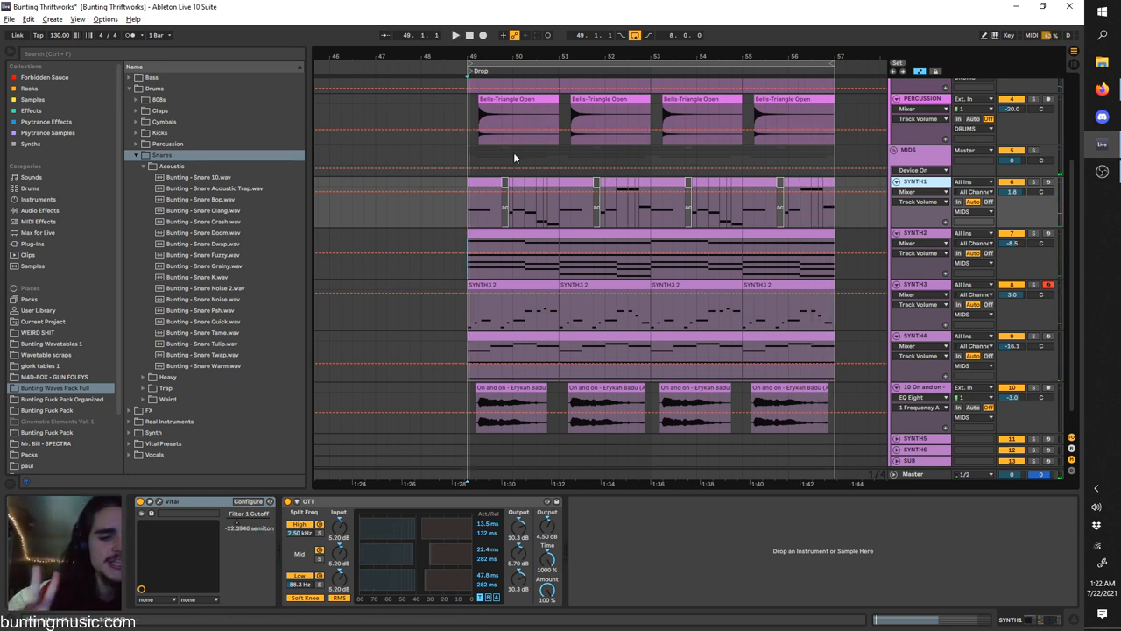
mouse_move(887, 323)
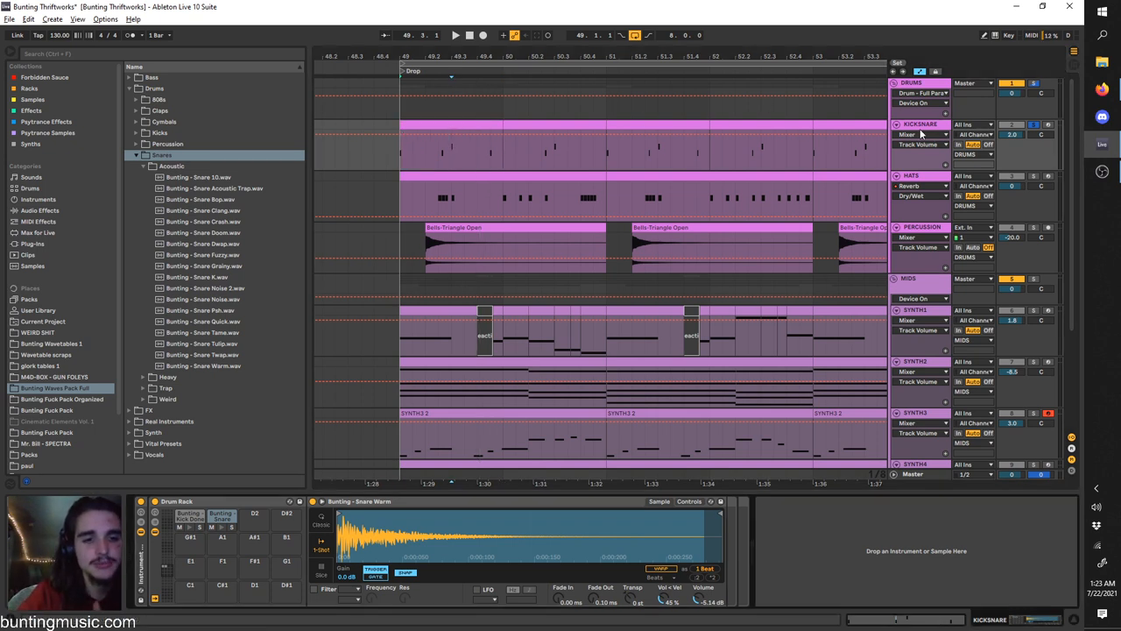
click(454, 35)
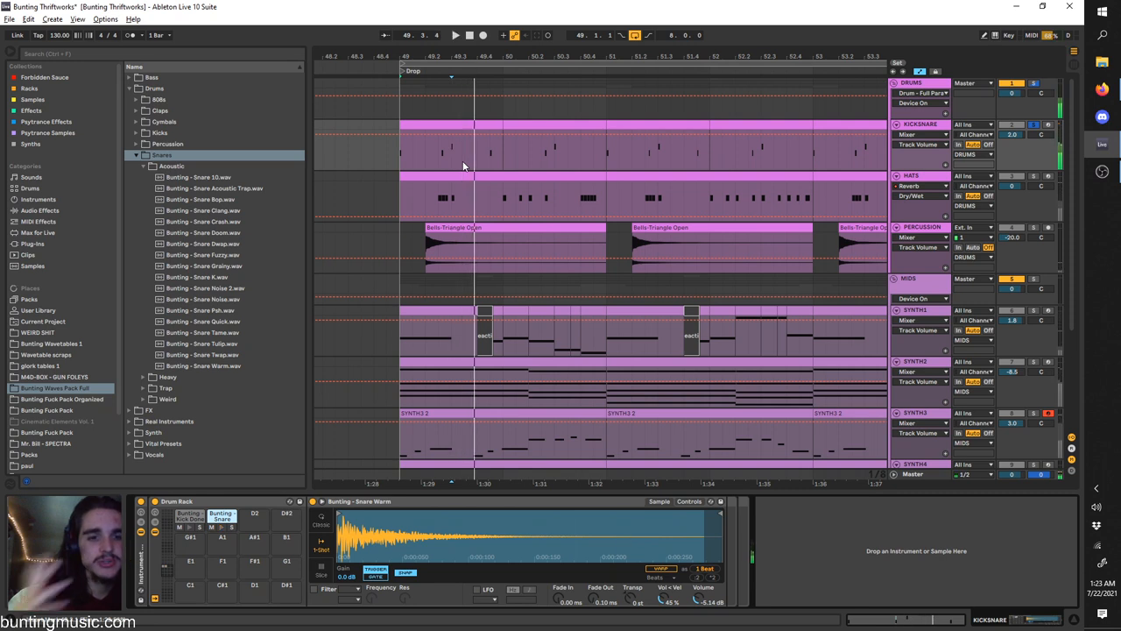
Step: Audition the Snare Tame, Snare Clang and Snare Warm acoustic snare samples during the drop
click(202, 332)
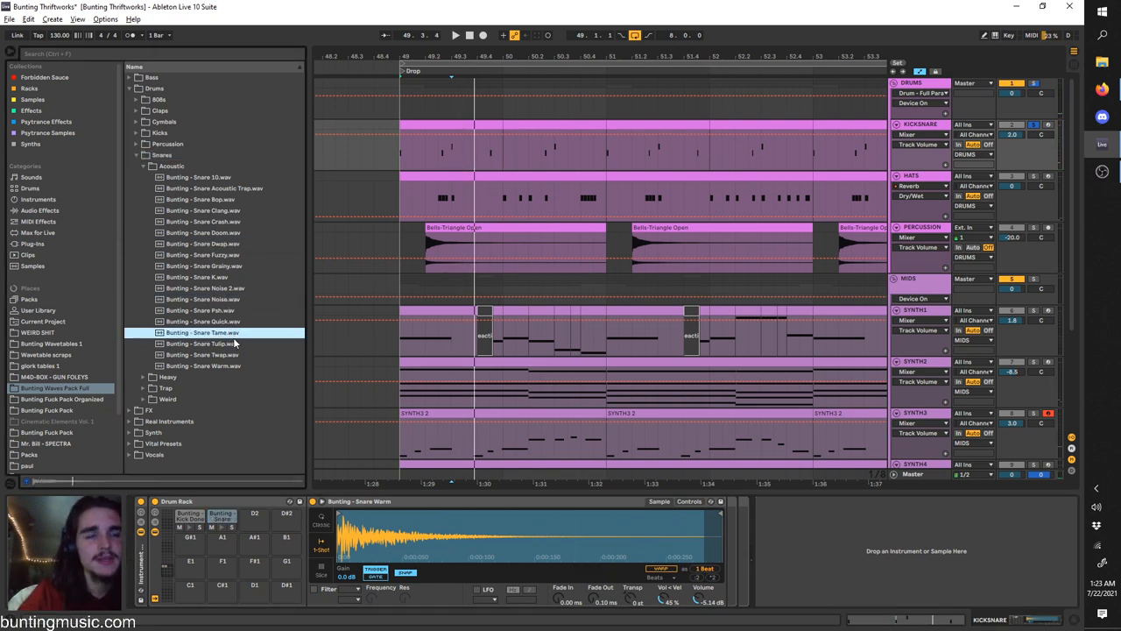
click(206, 210)
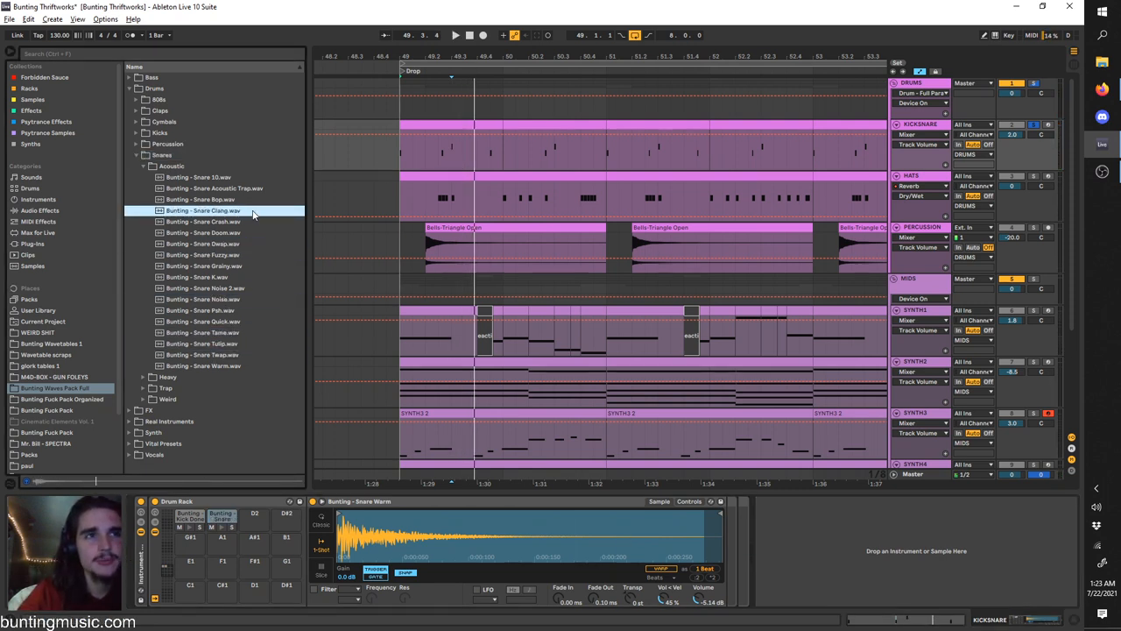
click(204, 332)
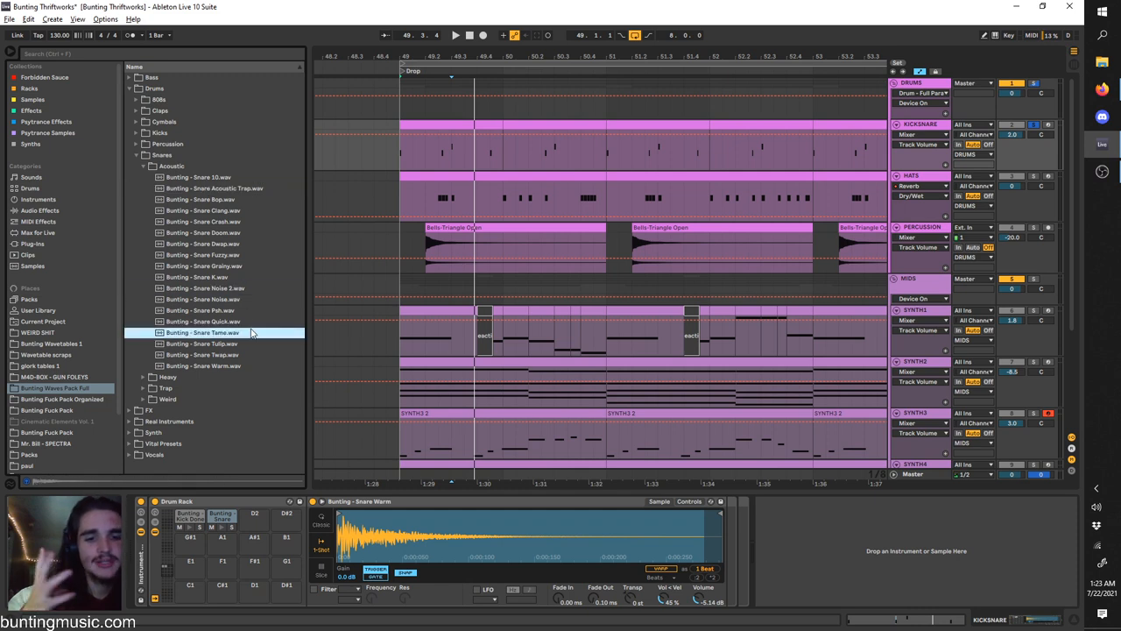
mouse_move(173, 242)
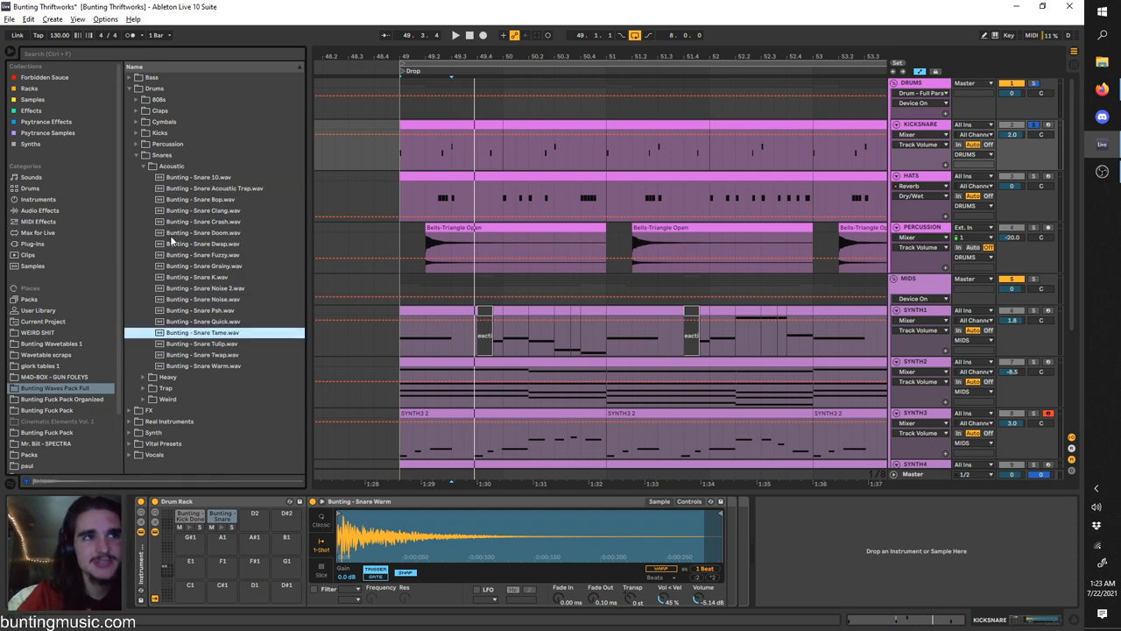
click(202, 365)
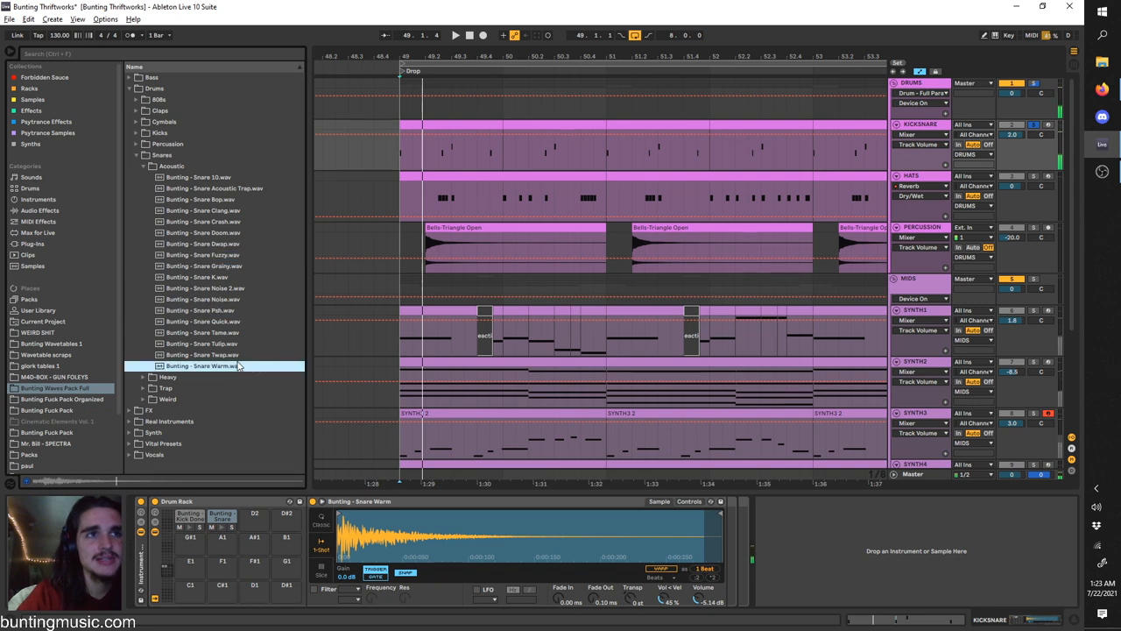
click(197, 277)
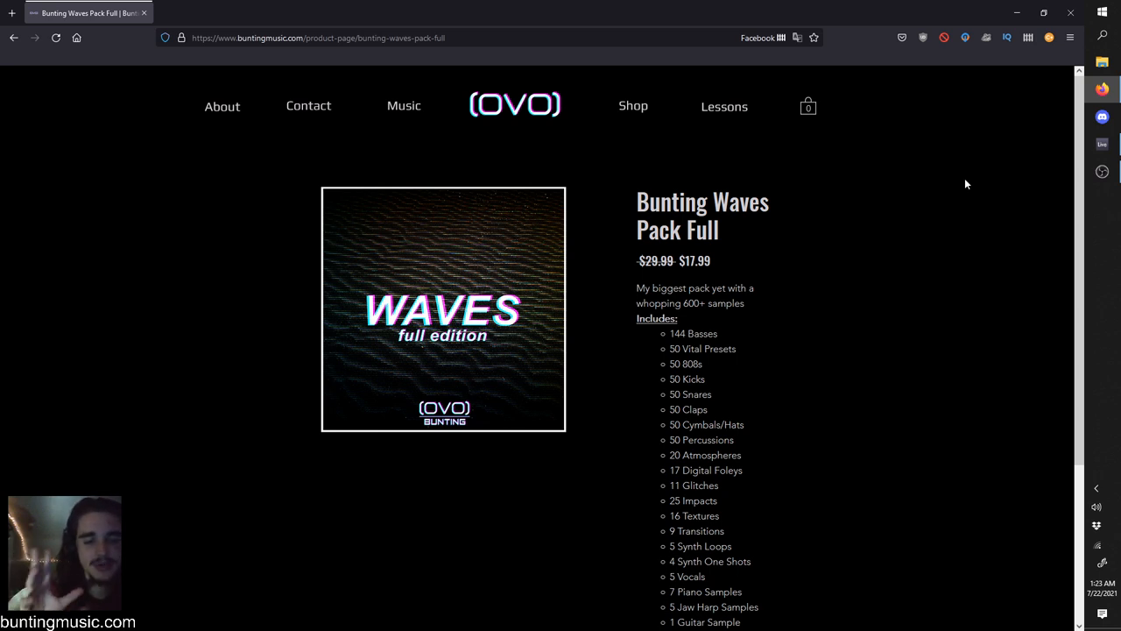
mouse_move(698, 390)
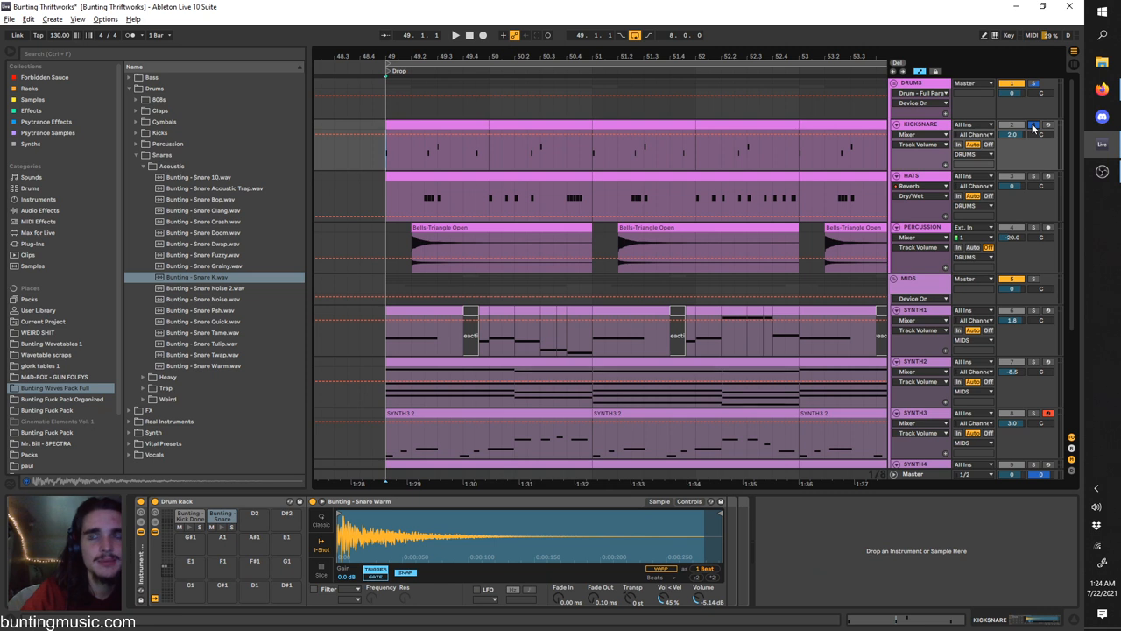
Step: Turn on Solo for the KICKSNARE track so only kick and snare play
click(455, 35)
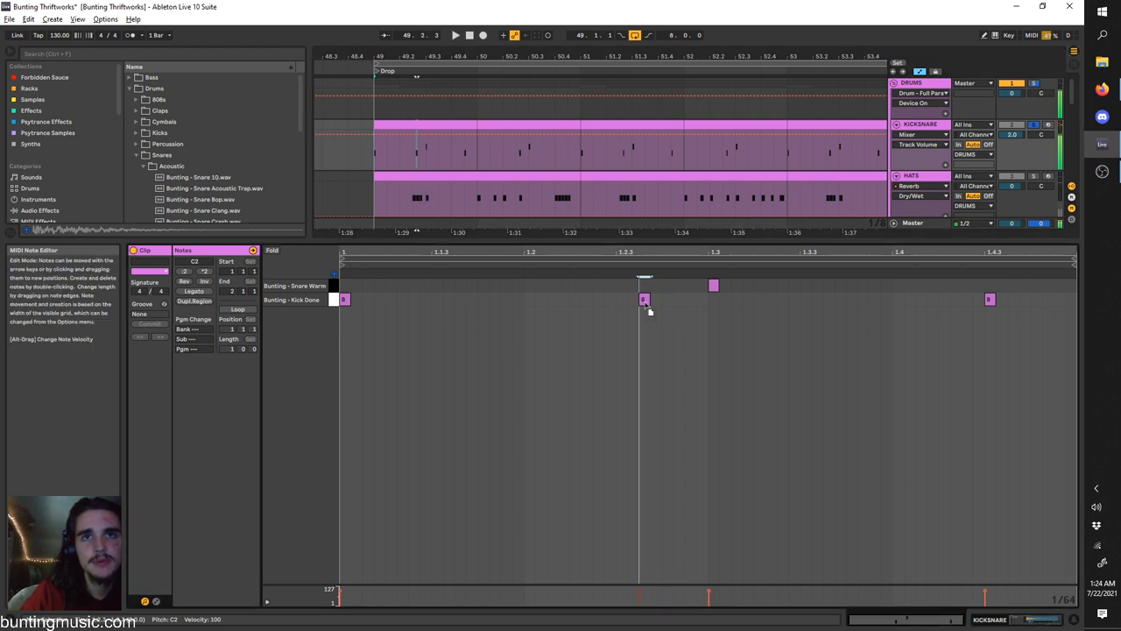
Step: Bring up note options for the second kick note in the KICKSNARE clip's MIDI editor
right_click(644, 298)
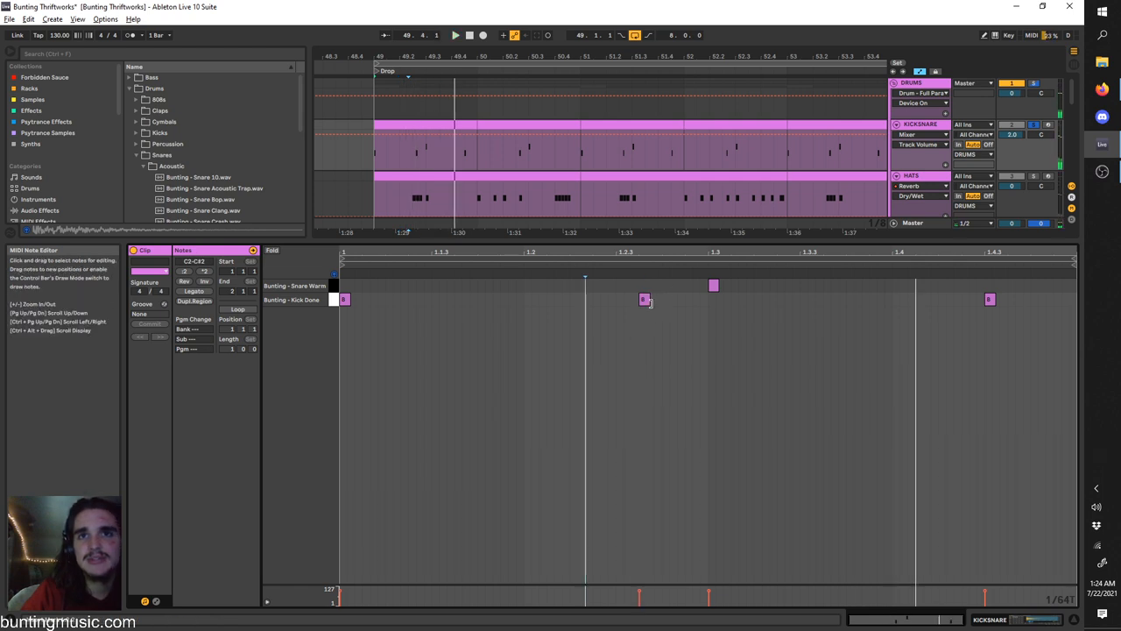
right_click(645, 300)
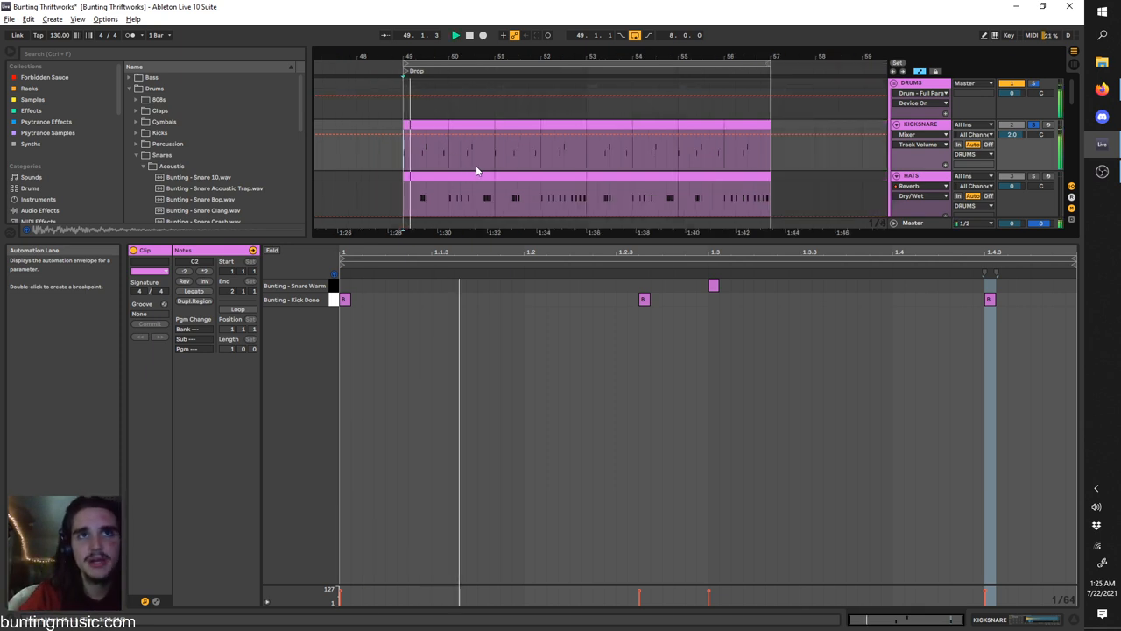
click(920, 185)
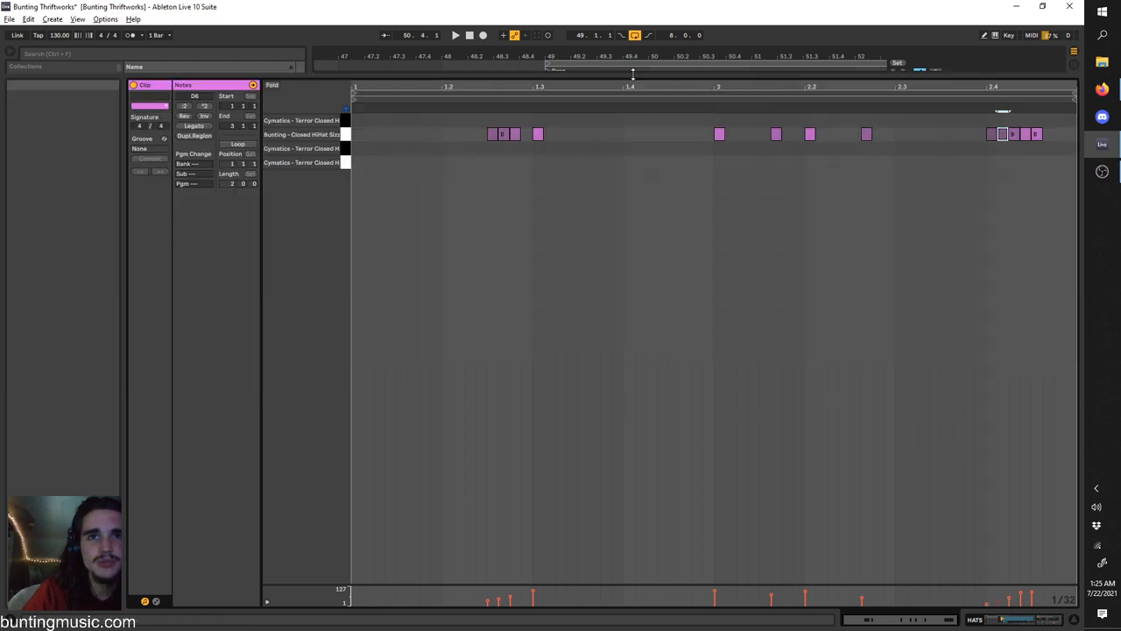
mouse_move(488, 602)
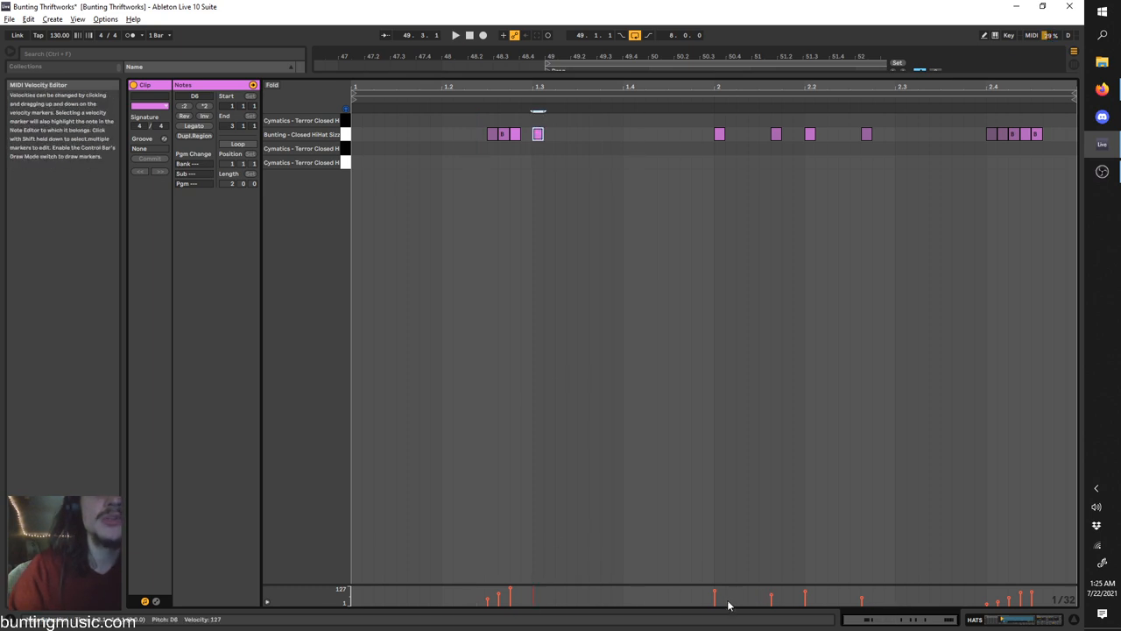
Step: Raise a closed hi-hat note's velocity to maximum in the HATS clip
click(455, 35)
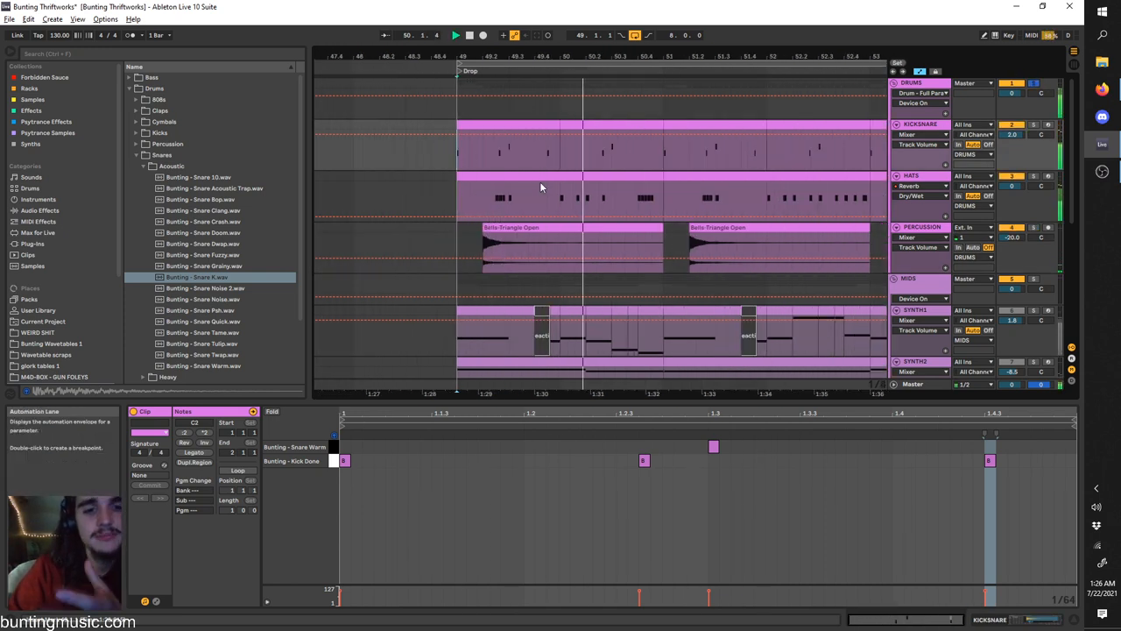
Step: Insert an audio track and place 'Bunting - Percussion - Champagne.wav' on it across the drop
right_click(920, 227)
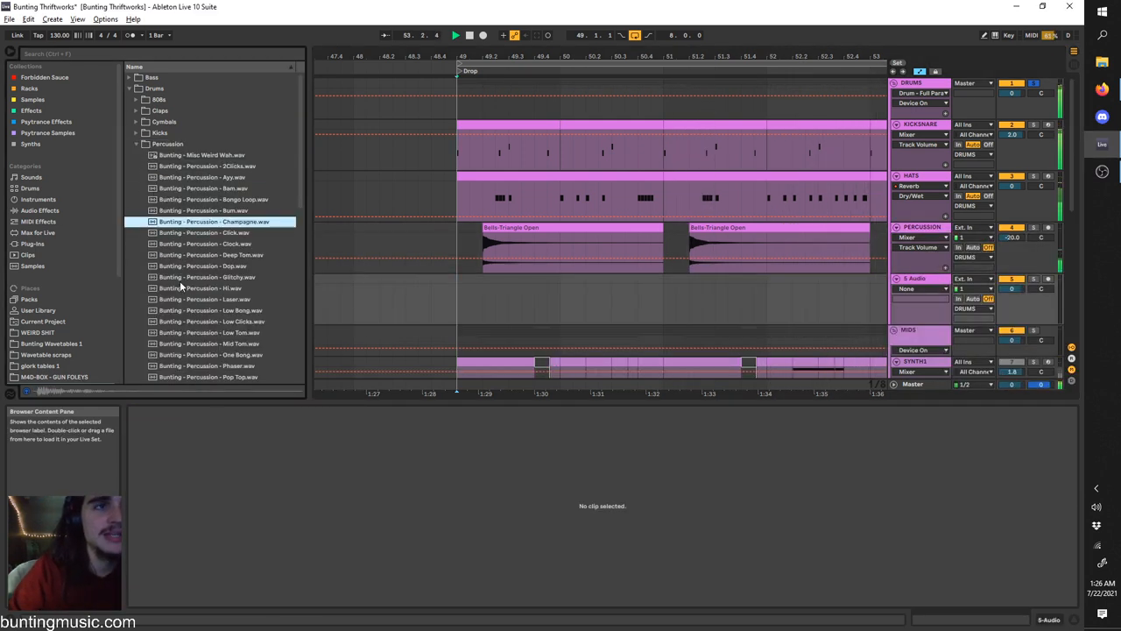
drag(215, 221, 480, 298)
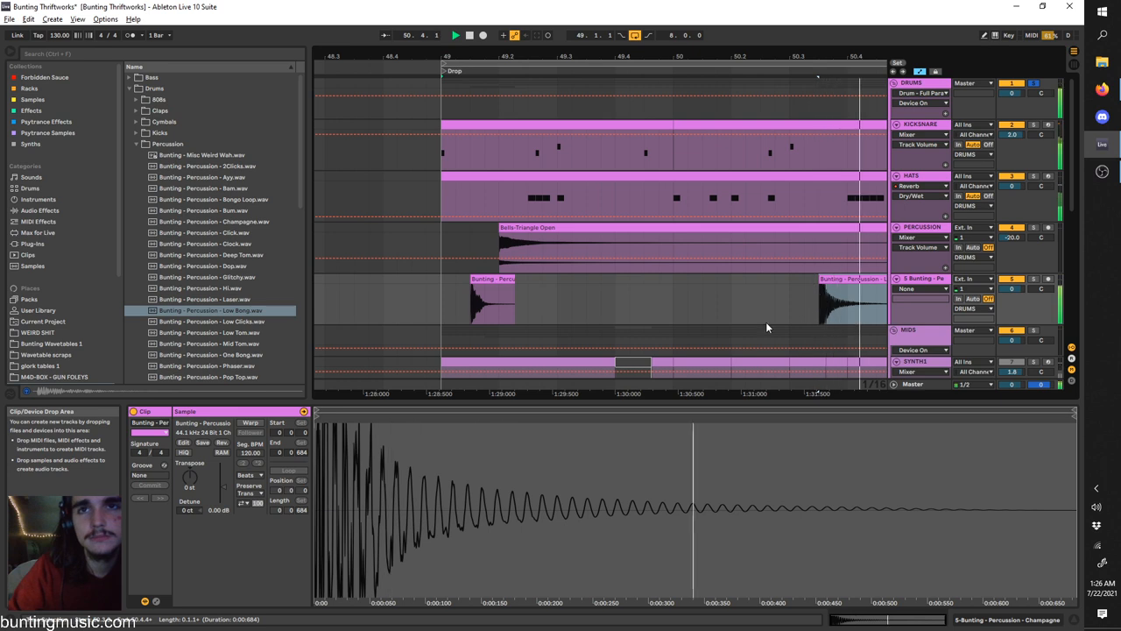
click(210, 332)
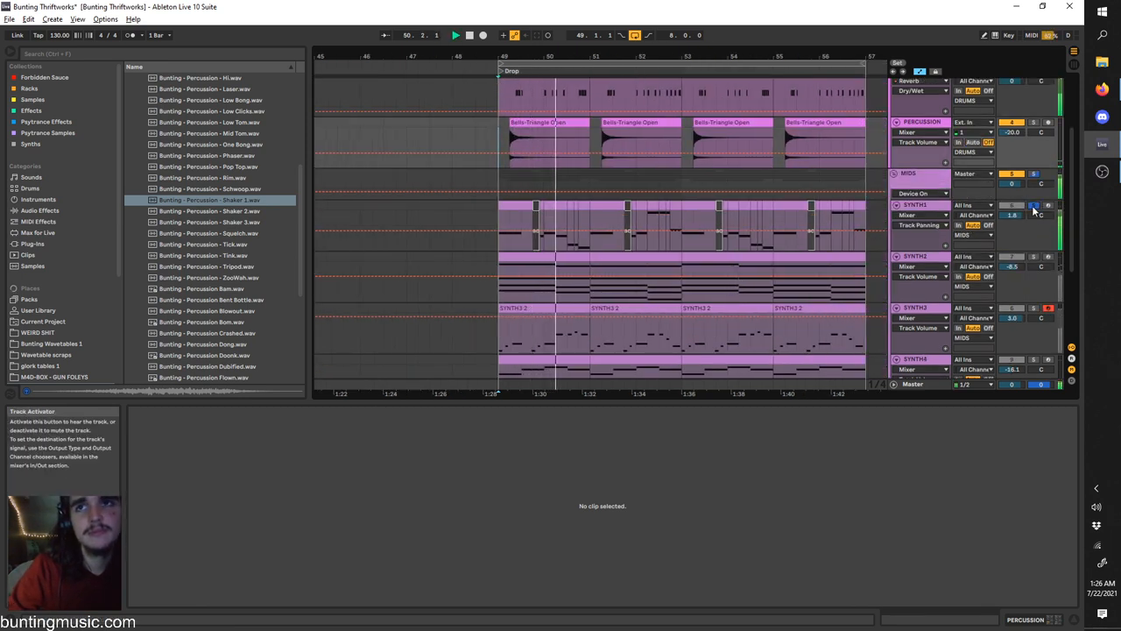
Step: Turn on Solo for the SYNTH1 track
click(913, 193)
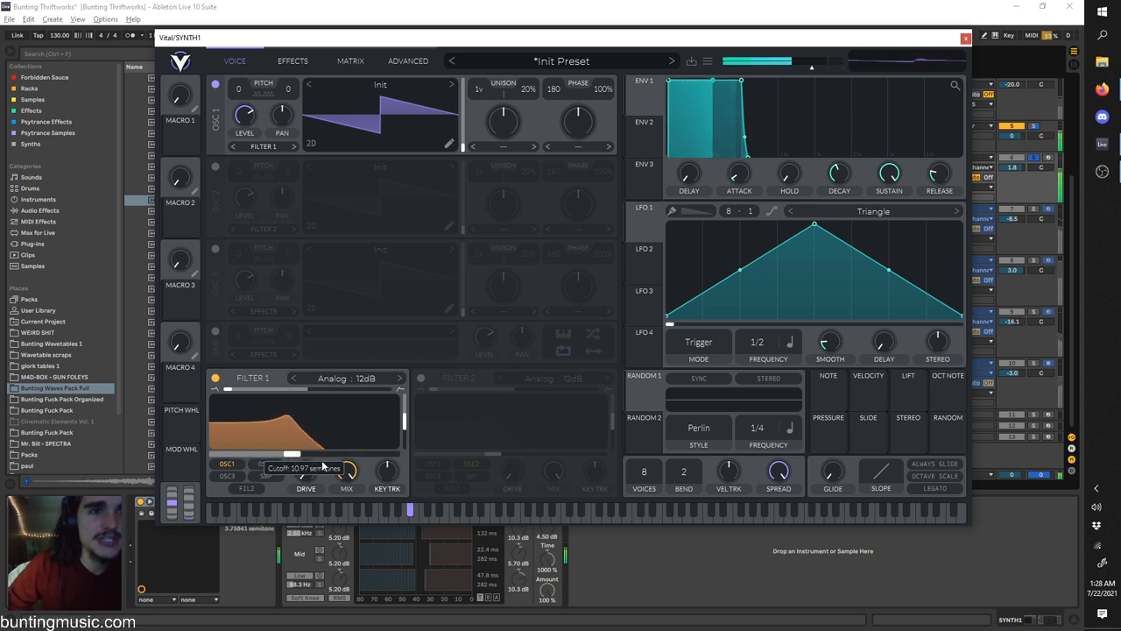
Step: Reset Vital to its Init preset and sweep Filter 1 cutoff down as recorded automation
click(707, 60)
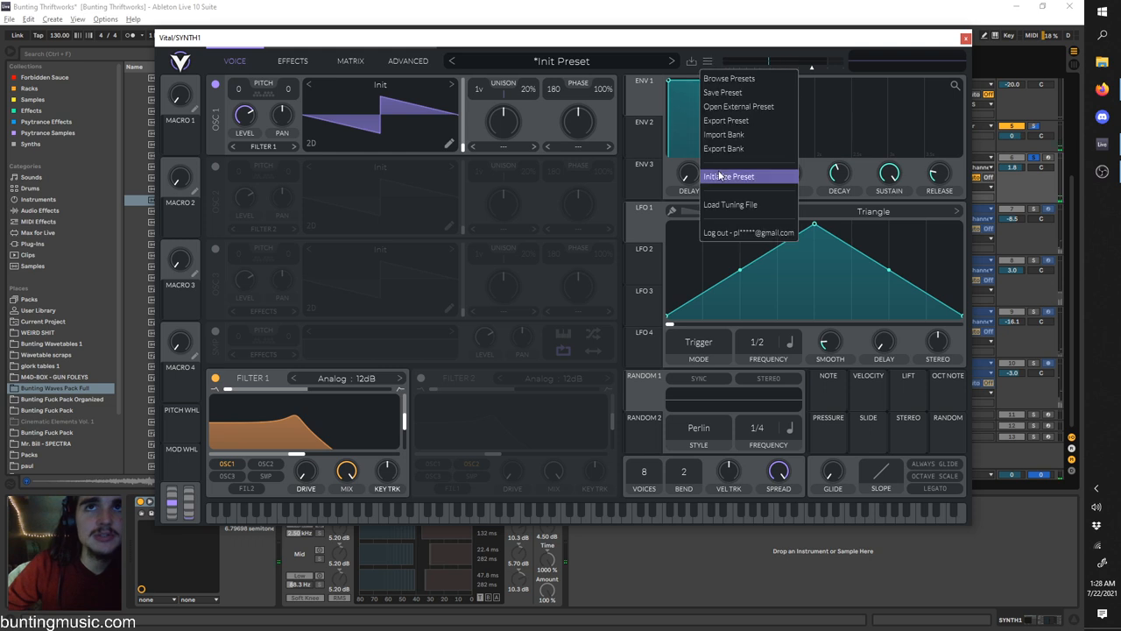
click(729, 176)
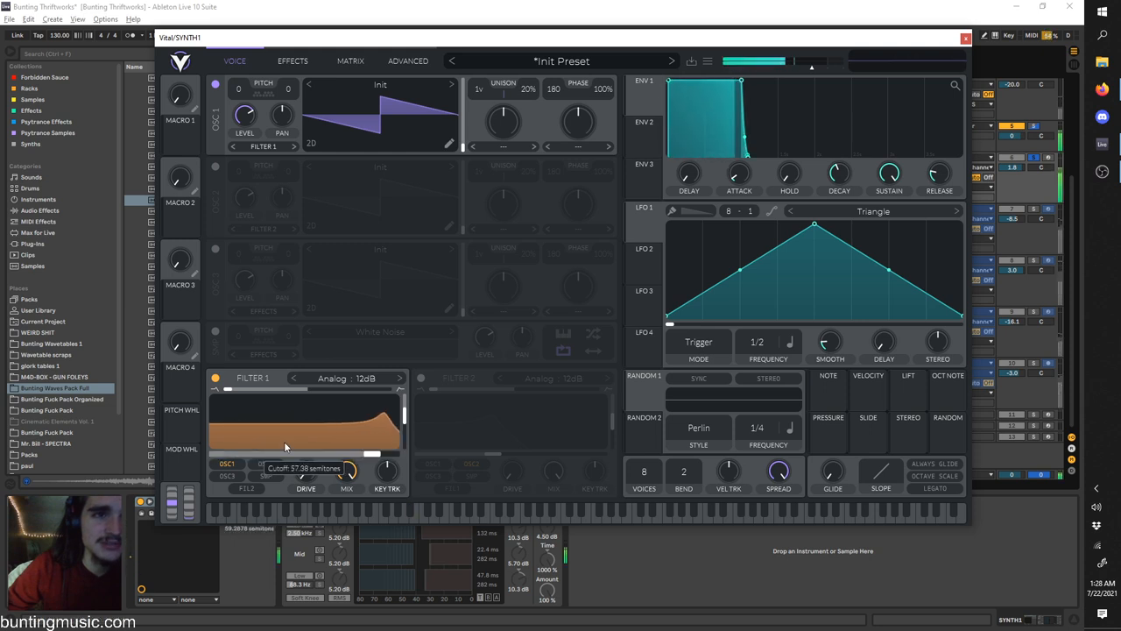
drag(285, 446, 362, 454)
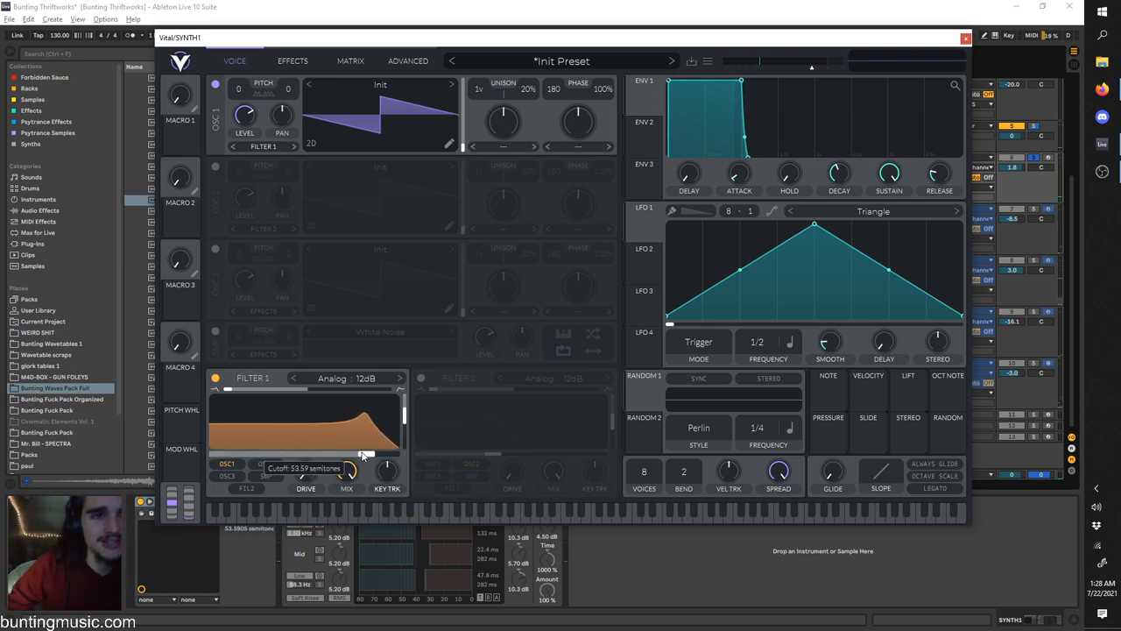
drag(351, 453, 316, 453)
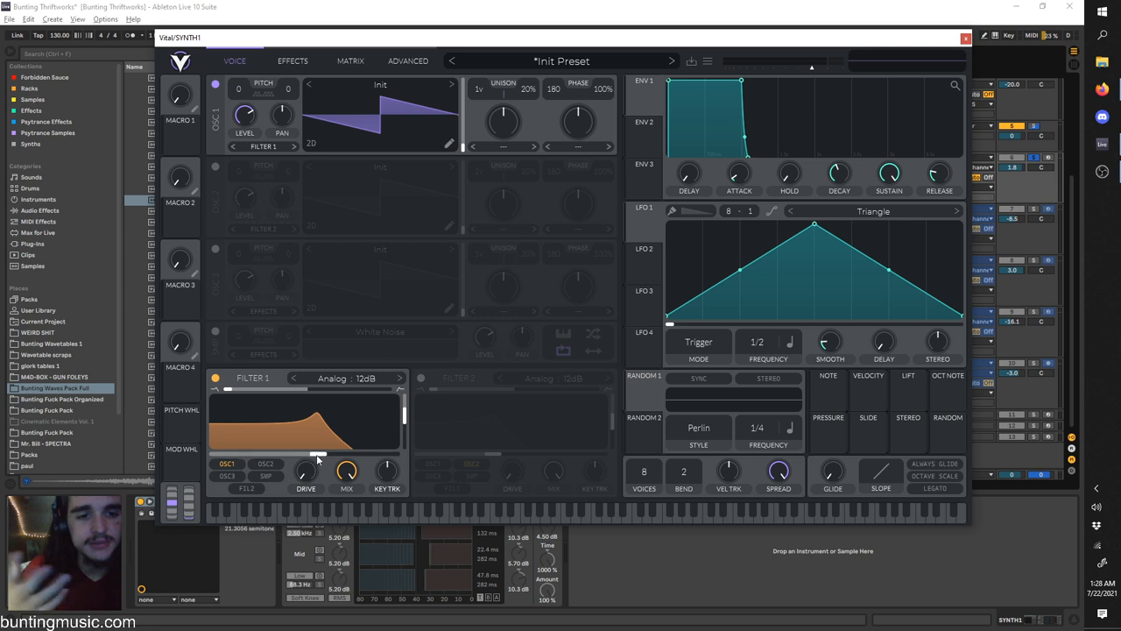
drag(309, 453, 317, 453)
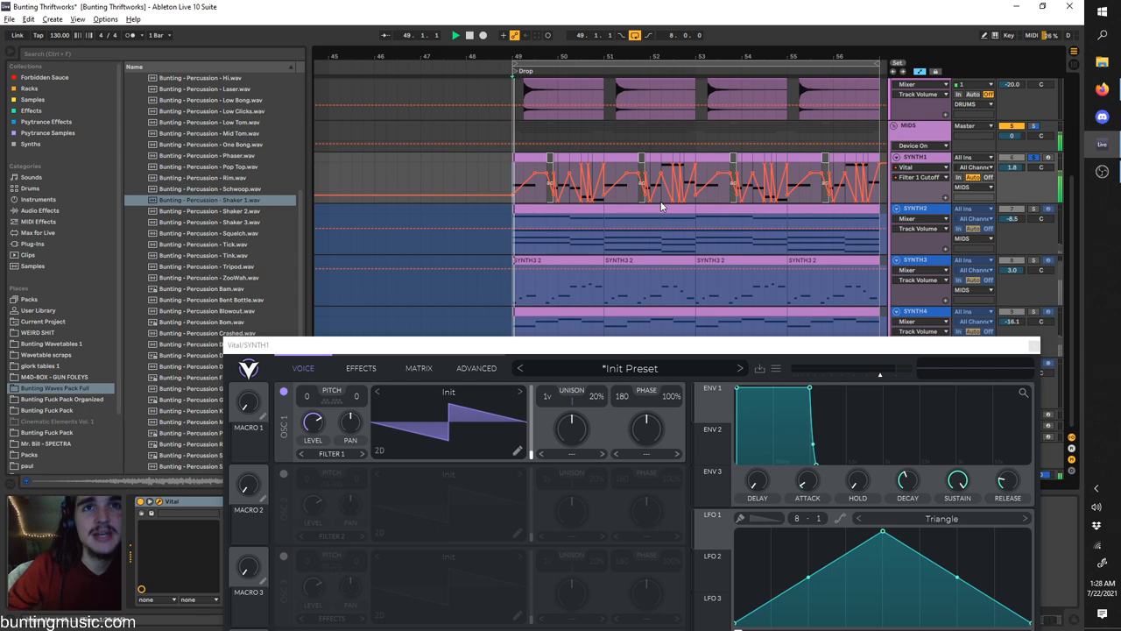
Step: Reopen SYNTH1's Vital window to load the Basic Shapes square wave on OSC1
click(470, 35)
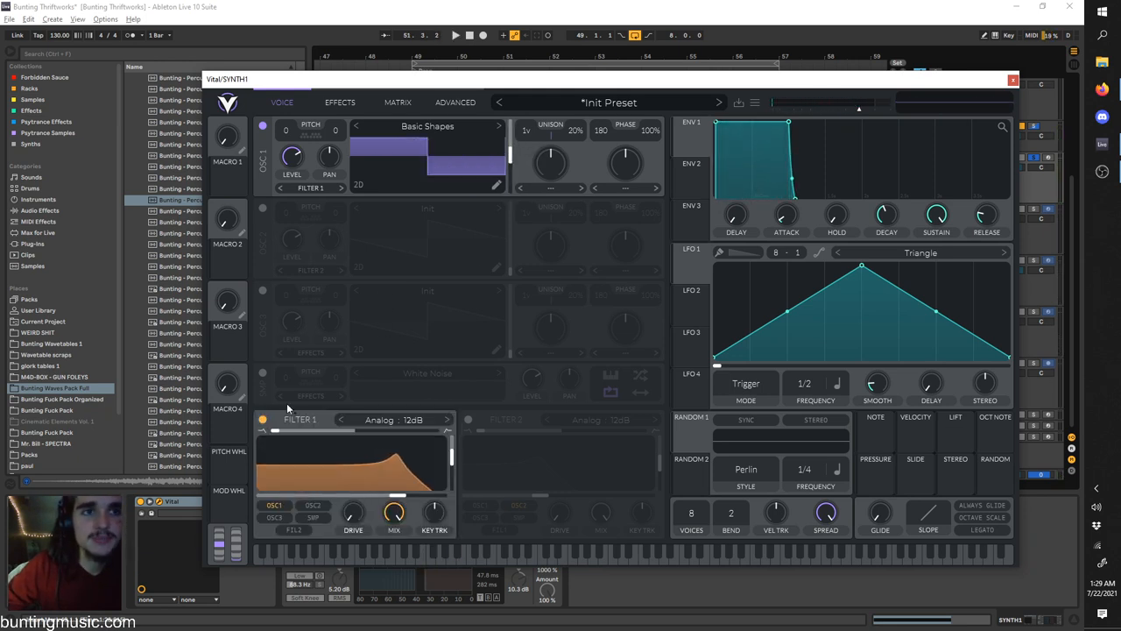
Step: Toggle Vital's Filter 1 off and reshape the amp envelope into a short pluck
click(262, 420)
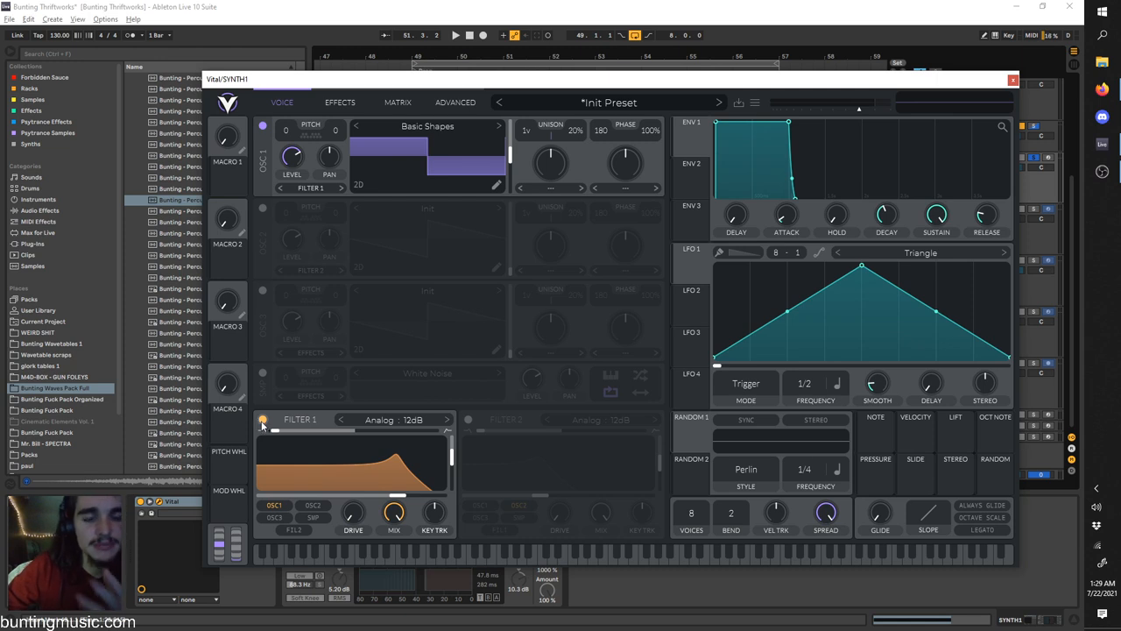
click(263, 419)
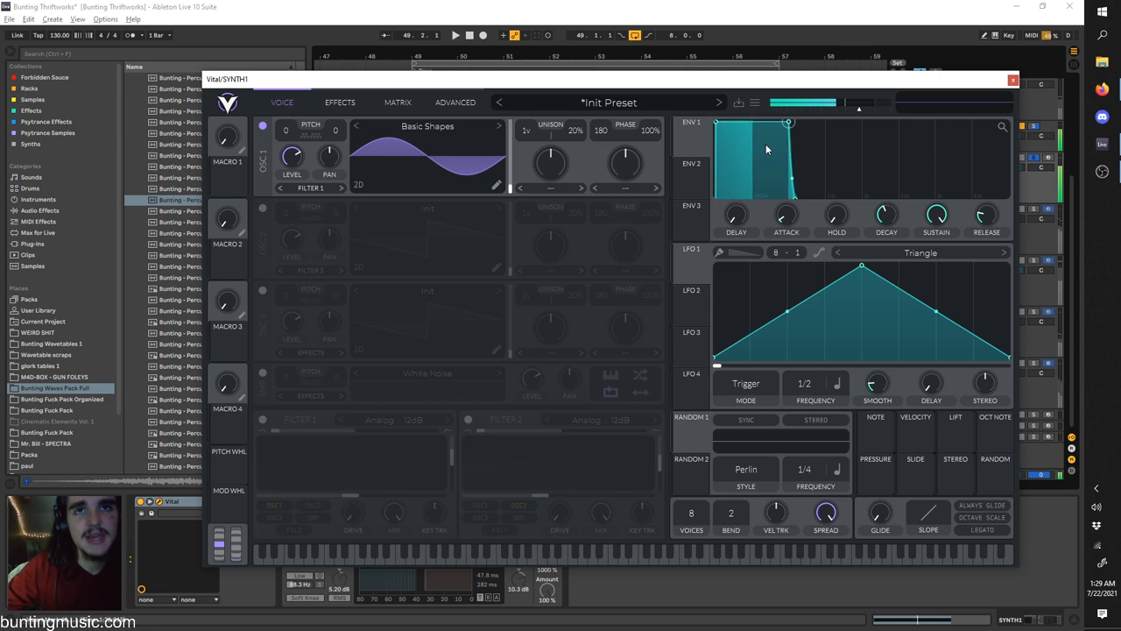
drag(786, 122, 764, 160)
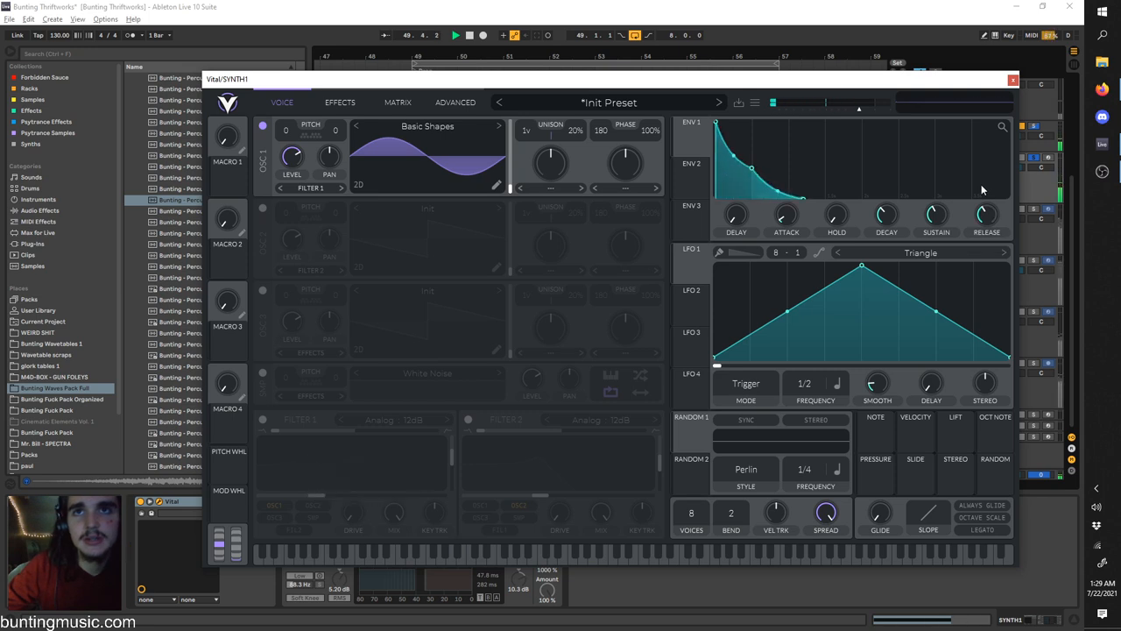
drag(985, 213, 985, 201)
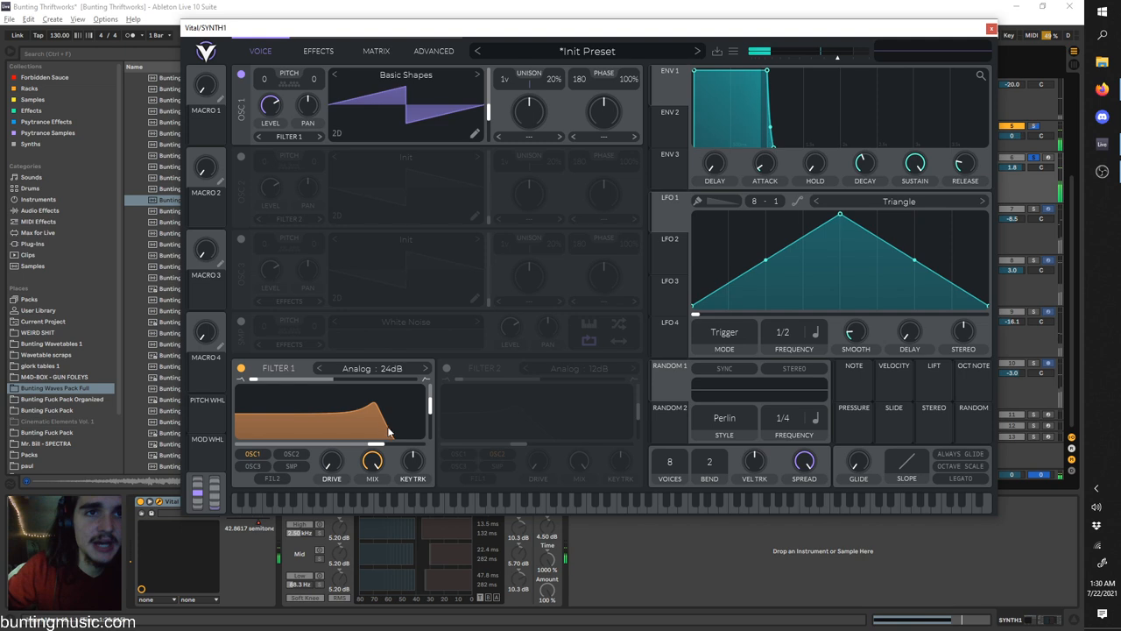
Step: Switch Vital's Filter 1 to Analog 12dB and close the Vital window
click(425, 367)
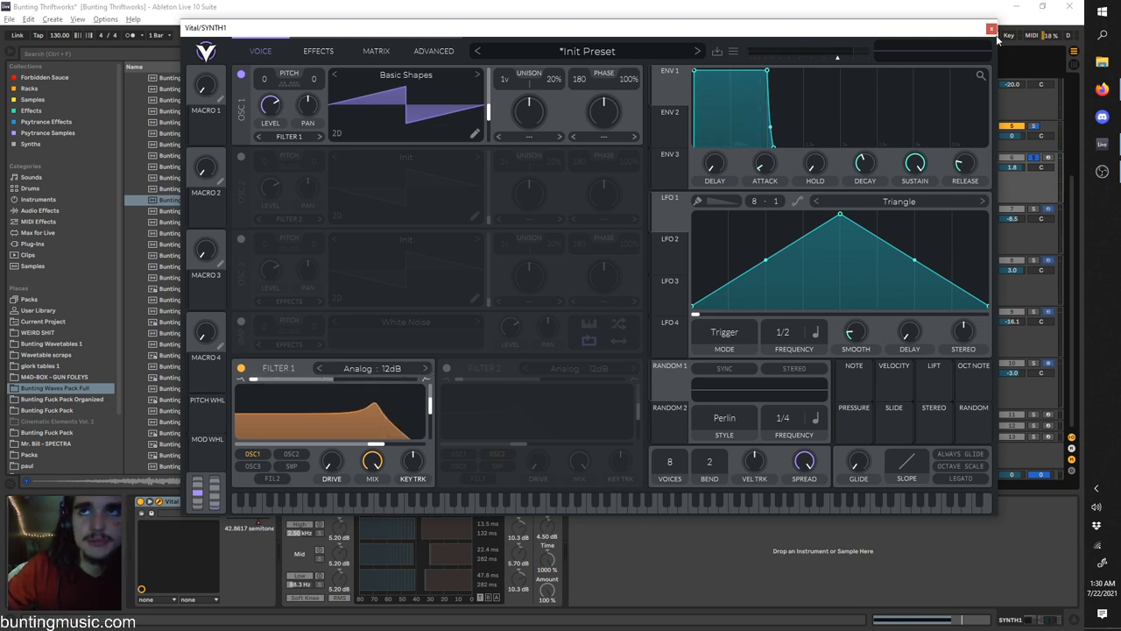
click(993, 28)
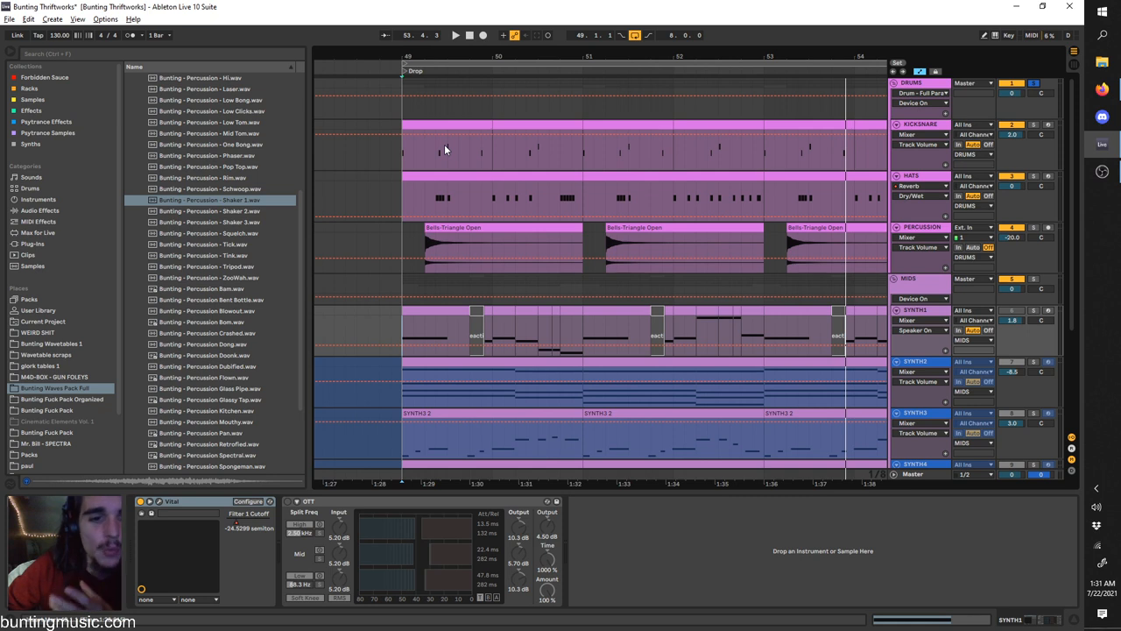
Step: Show the Filter 1 Cutoff automation lane on the SYNTH1 track
click(920, 320)
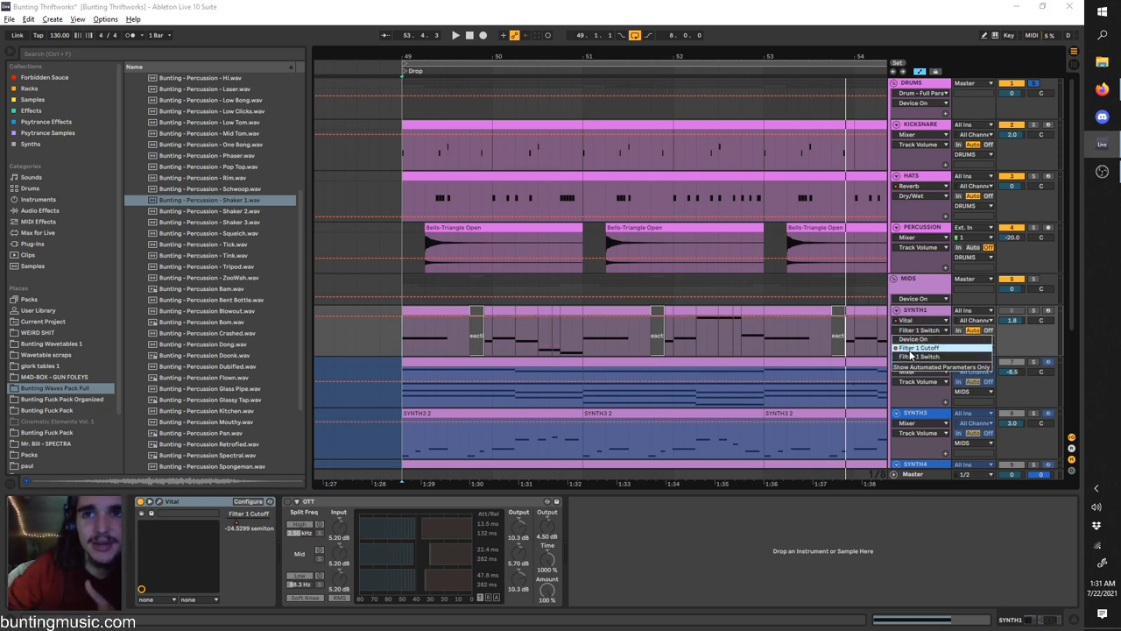
click(918, 347)
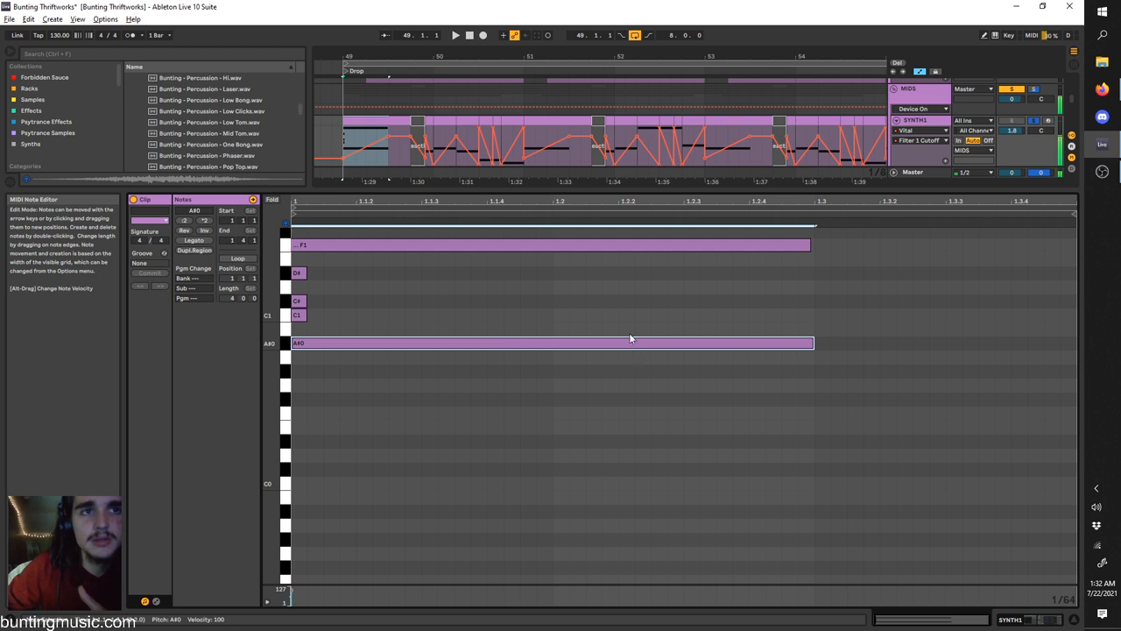
Step: Leave the MIDI editor and bring SYNTH2's Vital and EQ Eight devices into view
drag(373, 298, 420, 311)
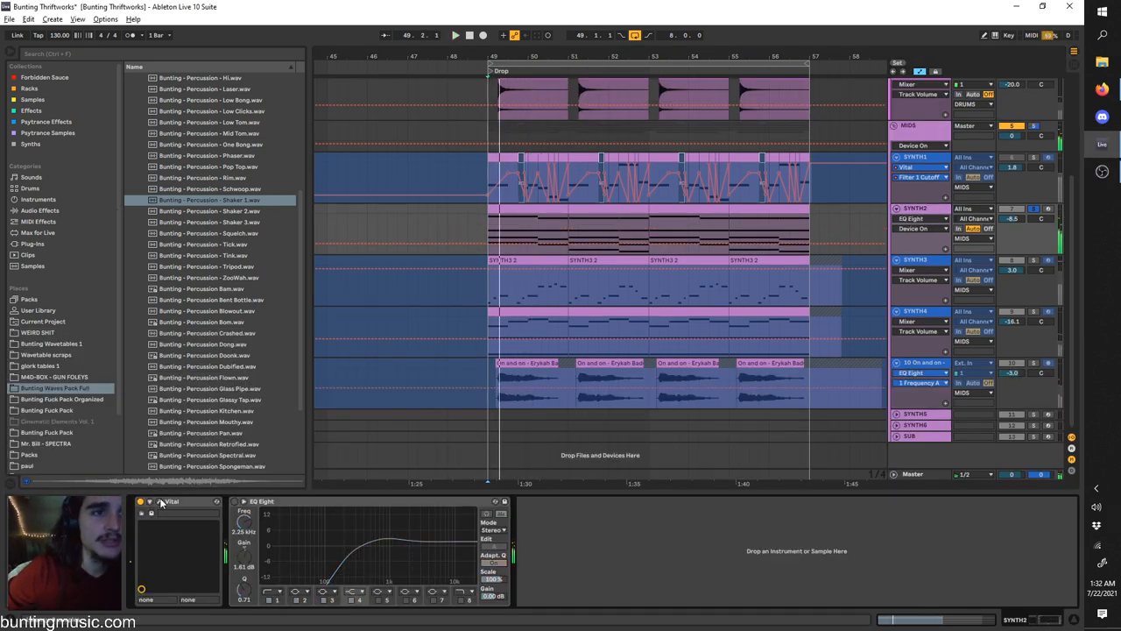
Step: Switch off OSC2 in SYNTH2's Vital window and bring up the preset menu
click(172, 501)
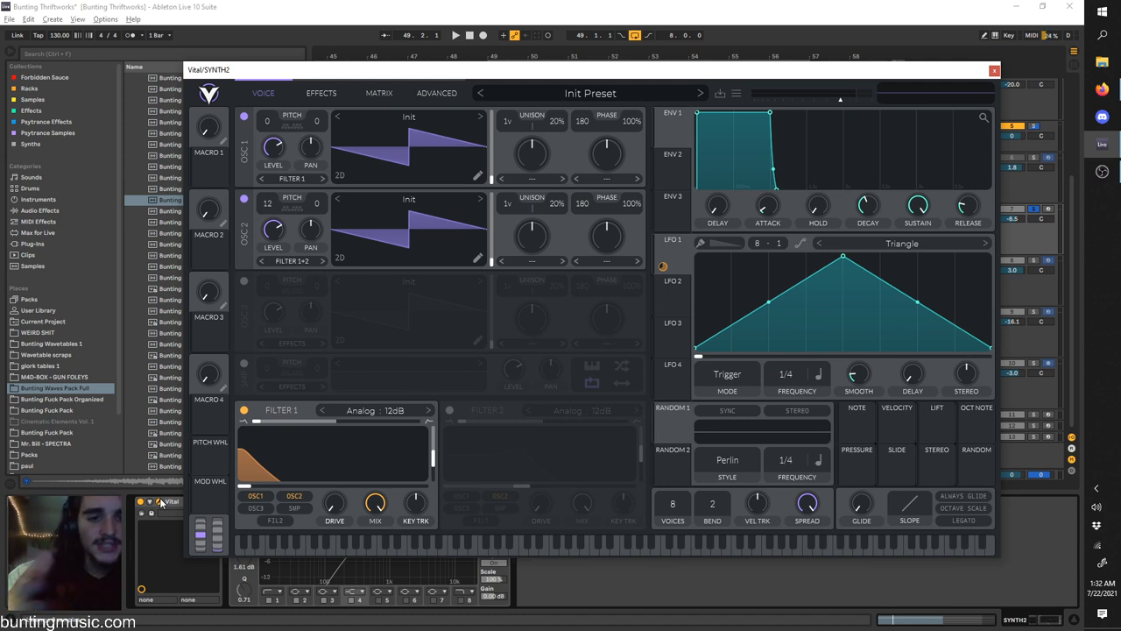
click(455, 35)
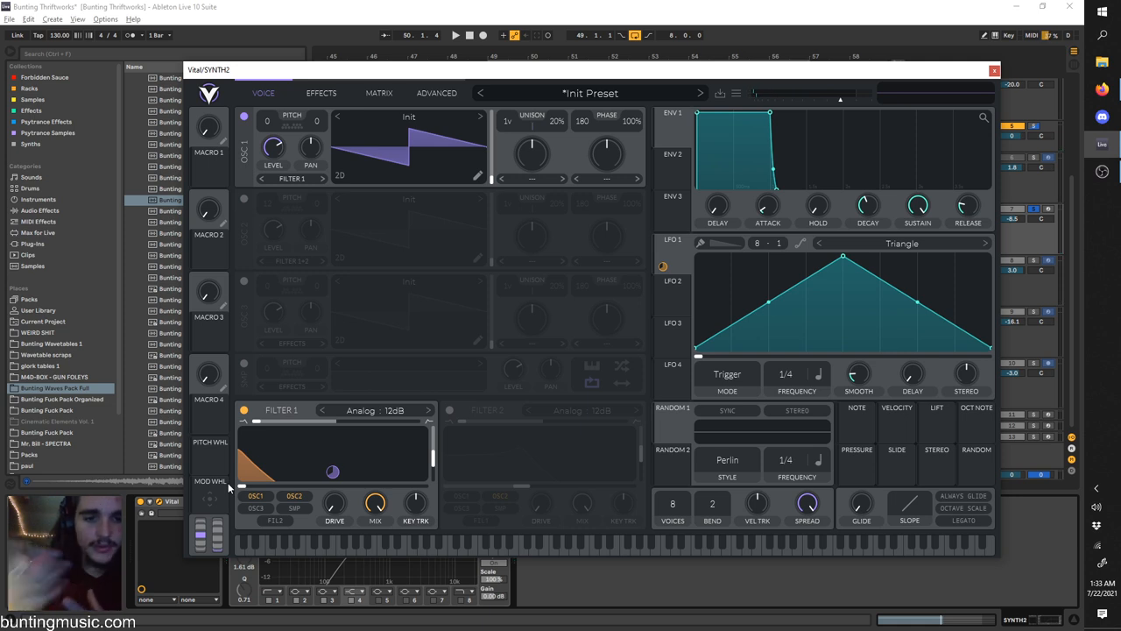
click(736, 93)
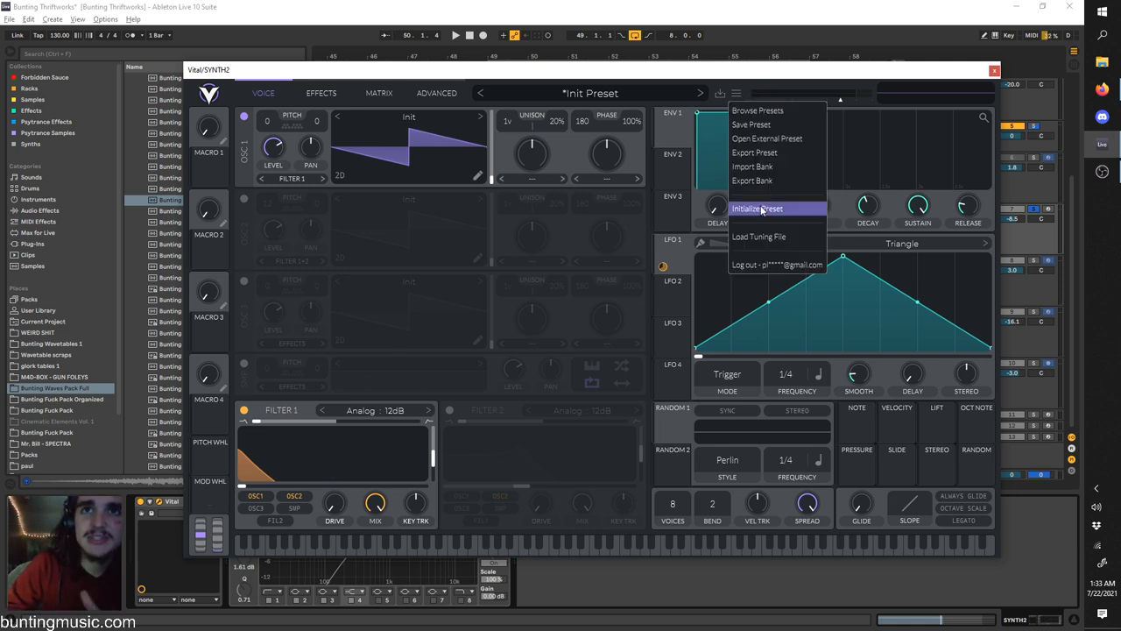
Step: Initialize SYNTH2's Vital preset, enable Filter 1 and adjust its resonance
click(756, 208)
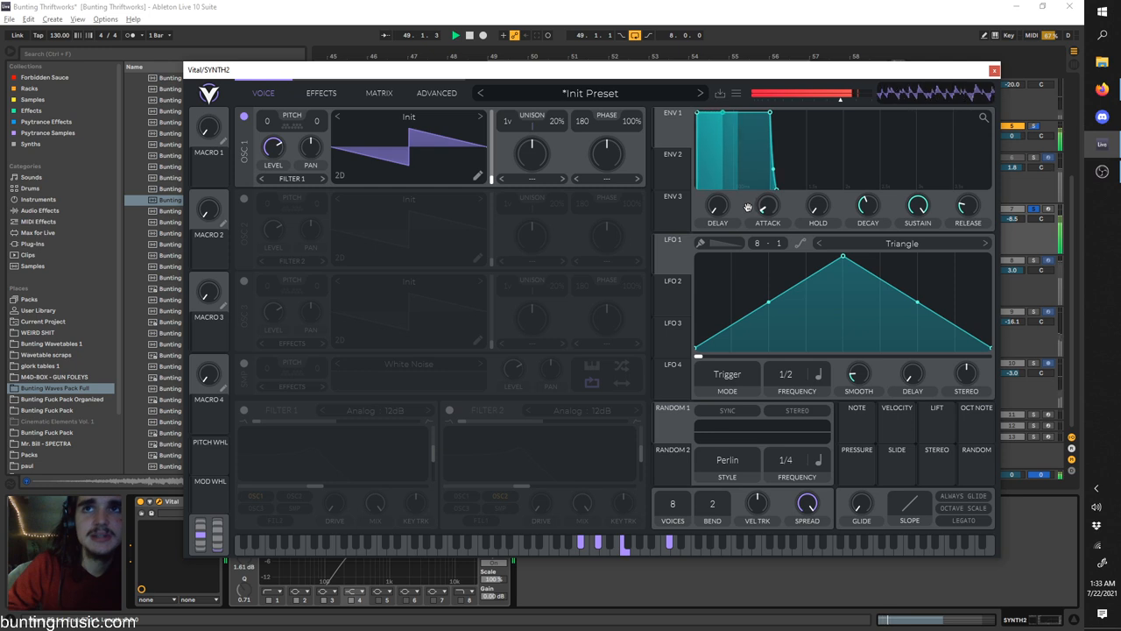
click(244, 410)
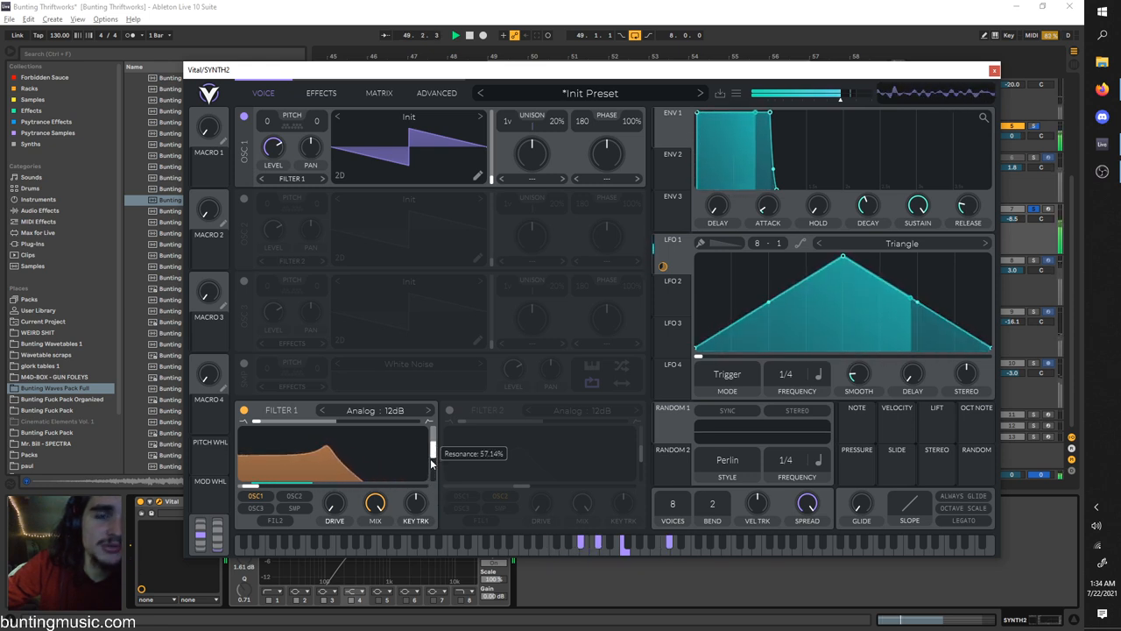
drag(429, 460, 429, 462)
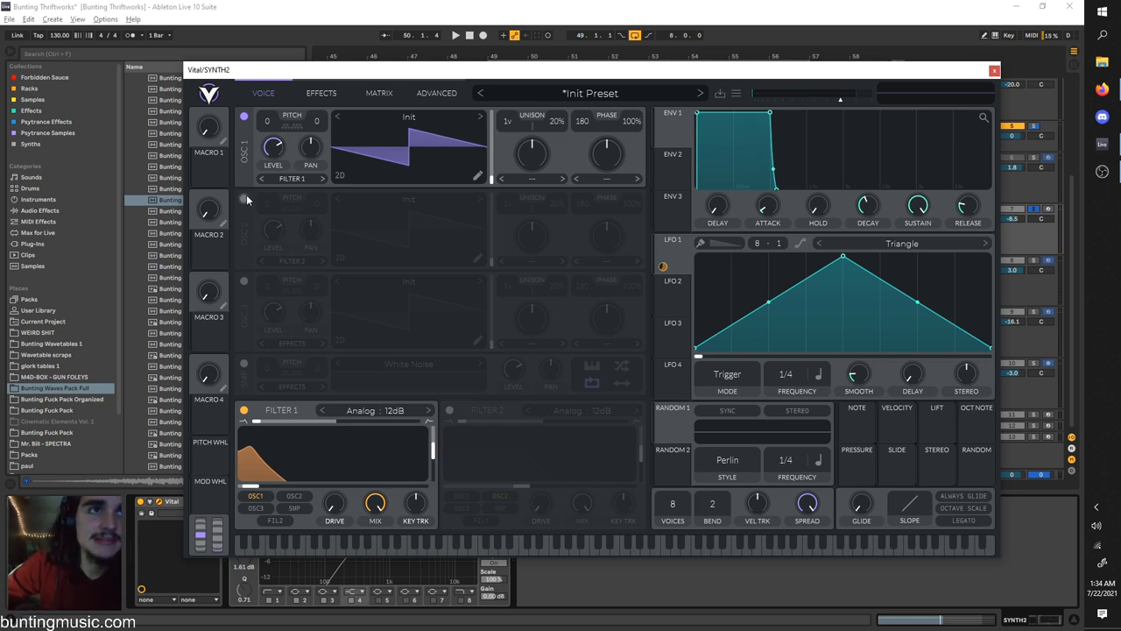
Step: Enable OSC2, route it to Filter 1+2, and raise it an octave
click(245, 199)
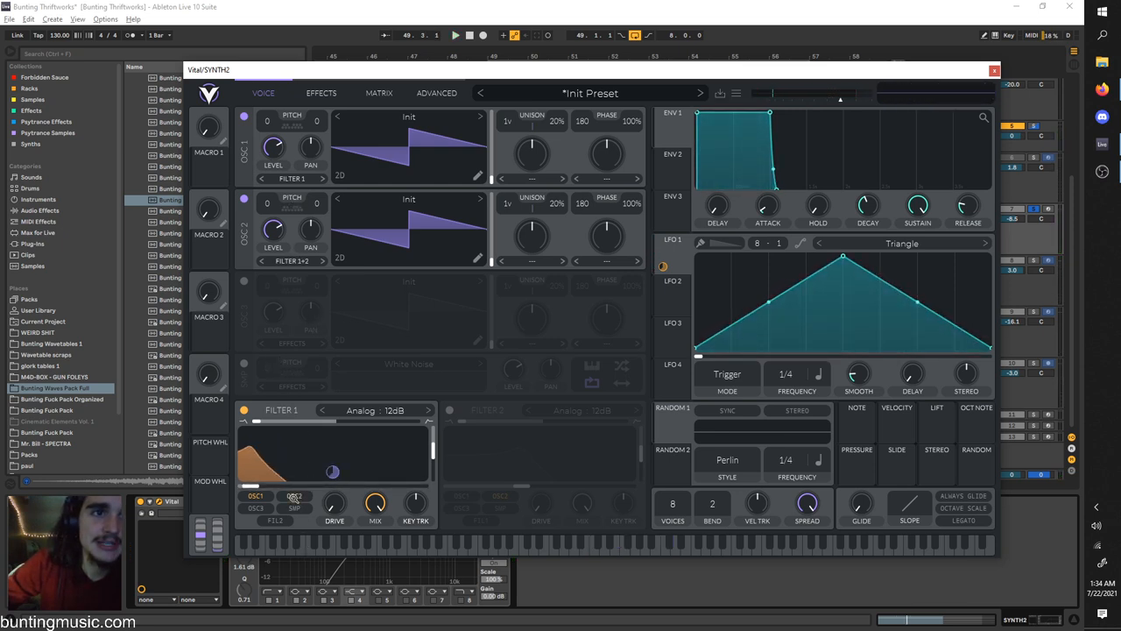
click(291, 261)
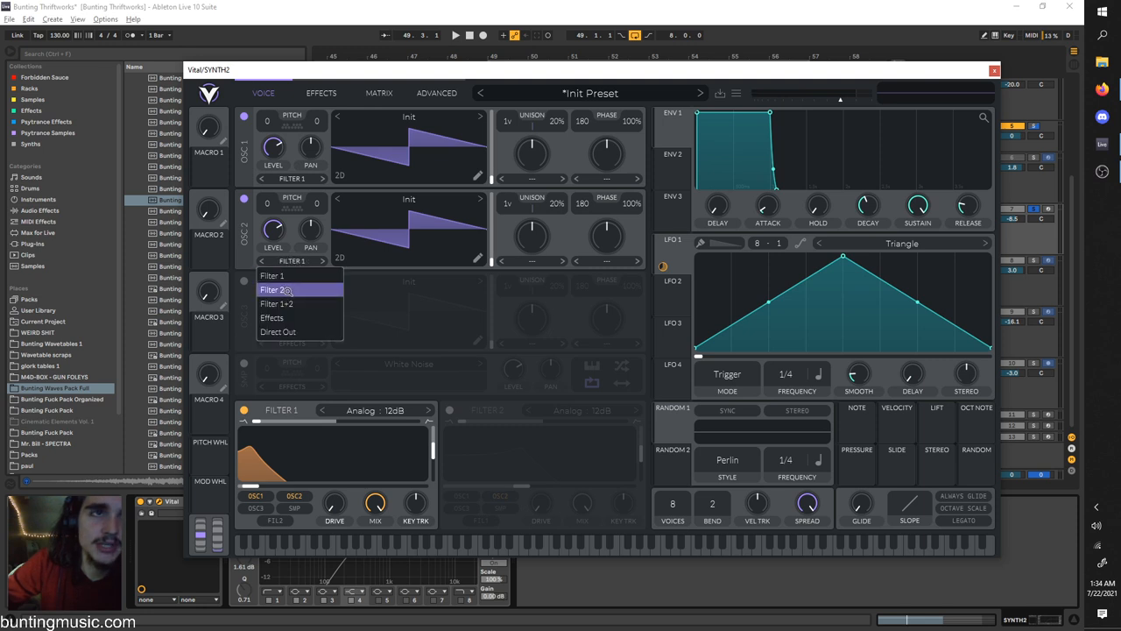
click(277, 303)
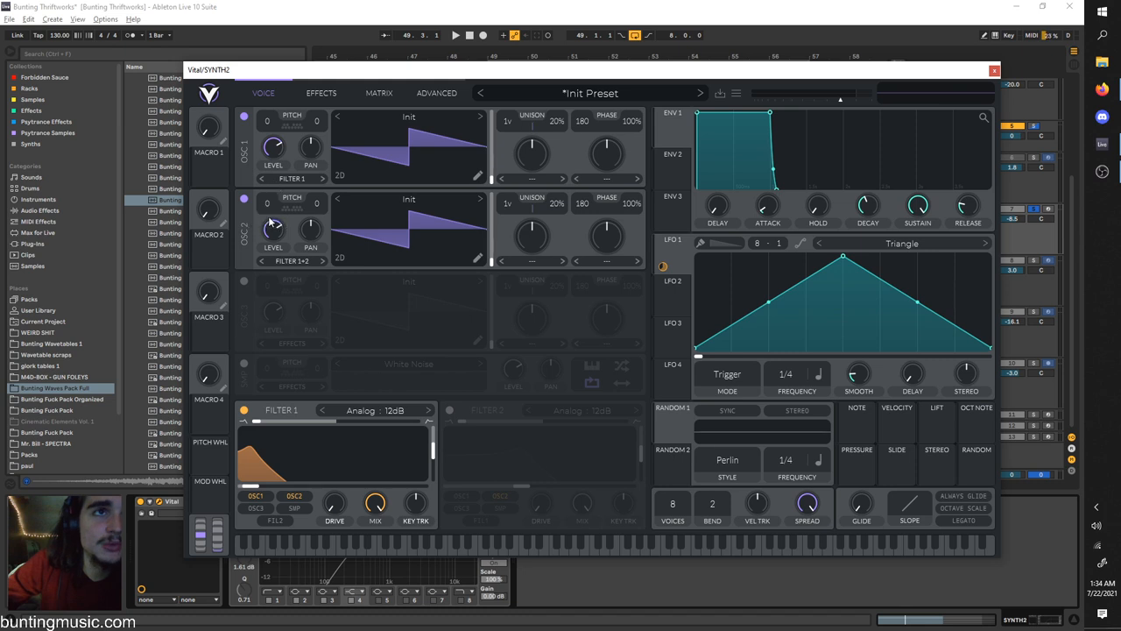
drag(267, 210, 267, 193)
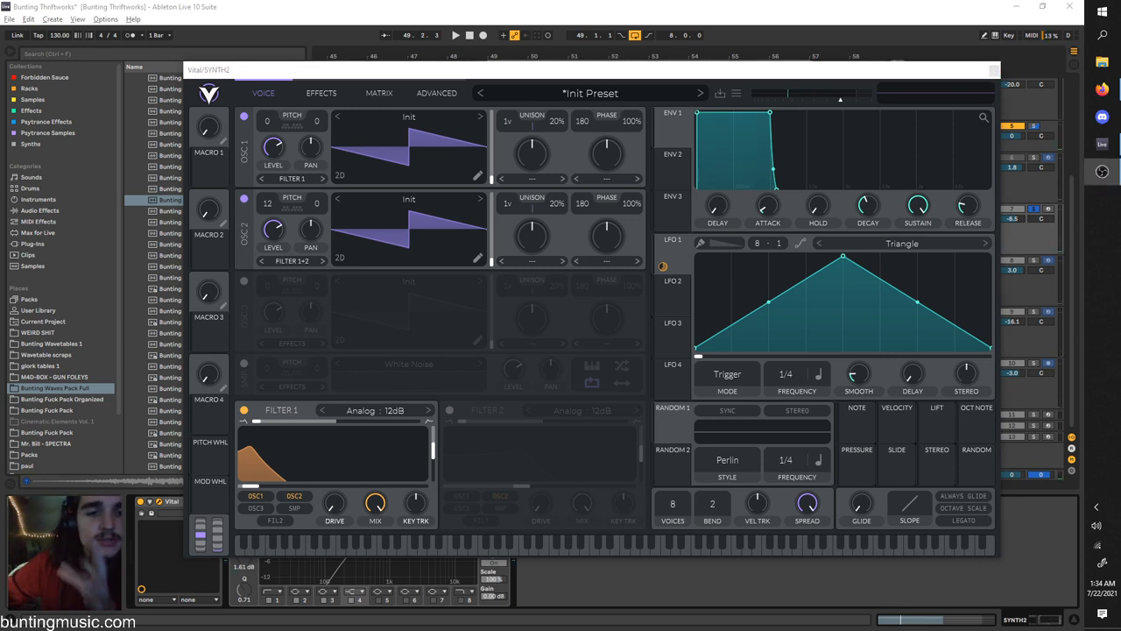
Step: Load the Basic Shapes wavetable into the oscillator and show Vital's effects section
click(455, 35)
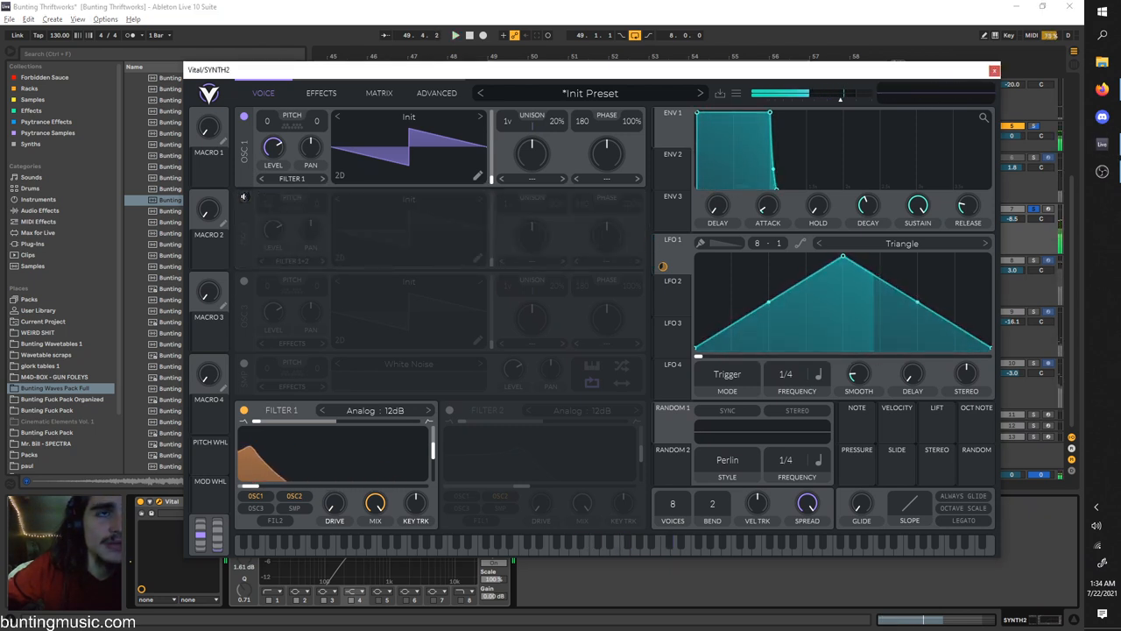
click(245, 198)
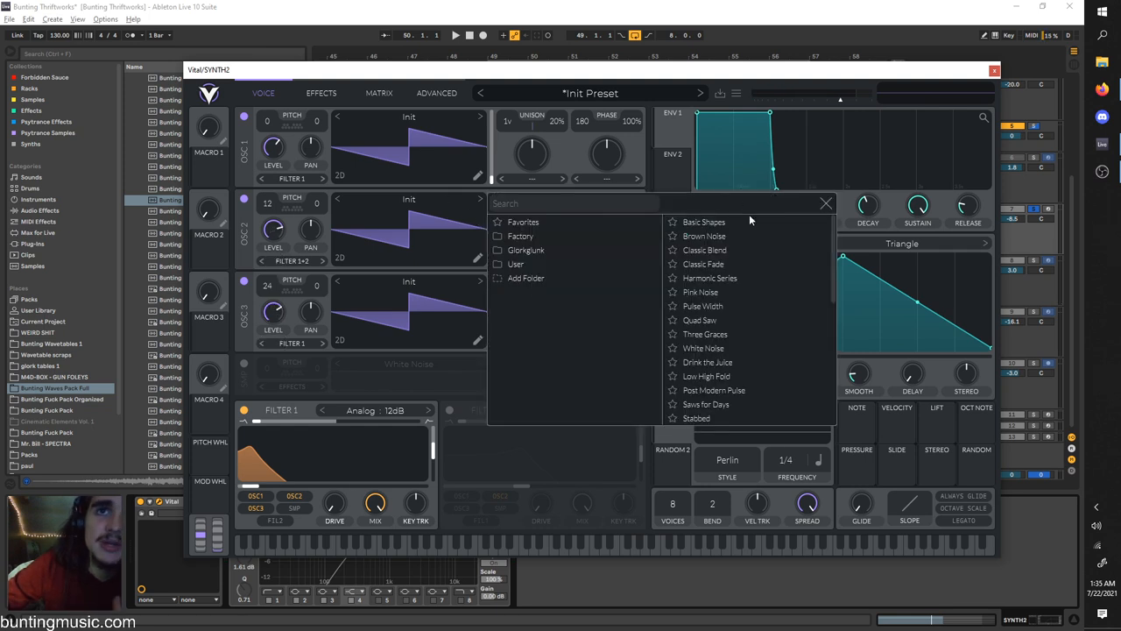
click(703, 221)
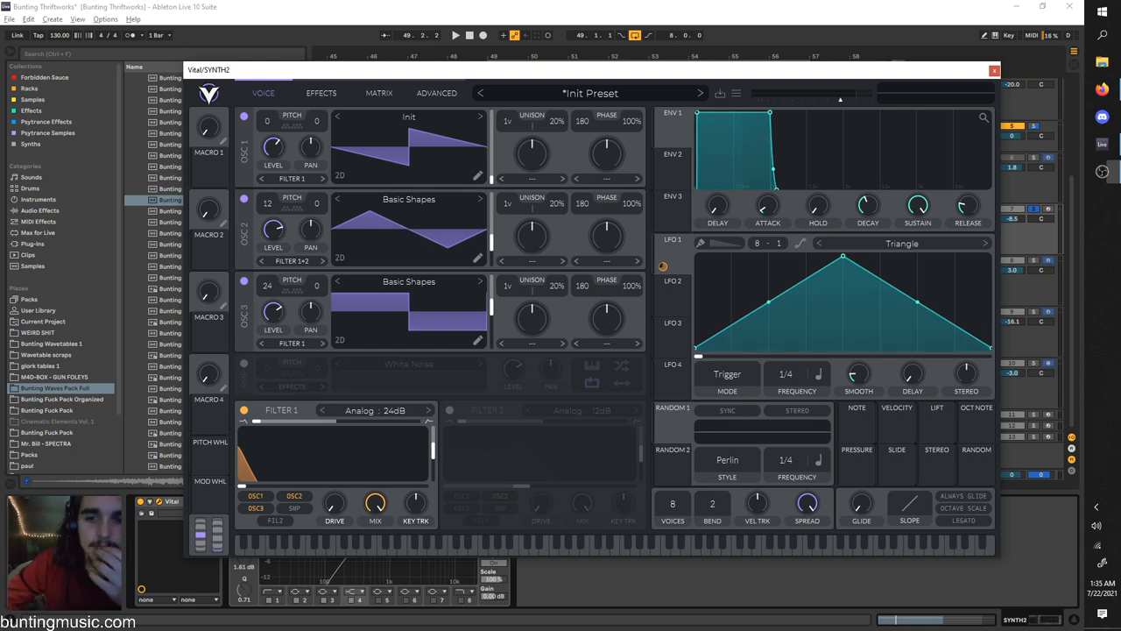
click(321, 93)
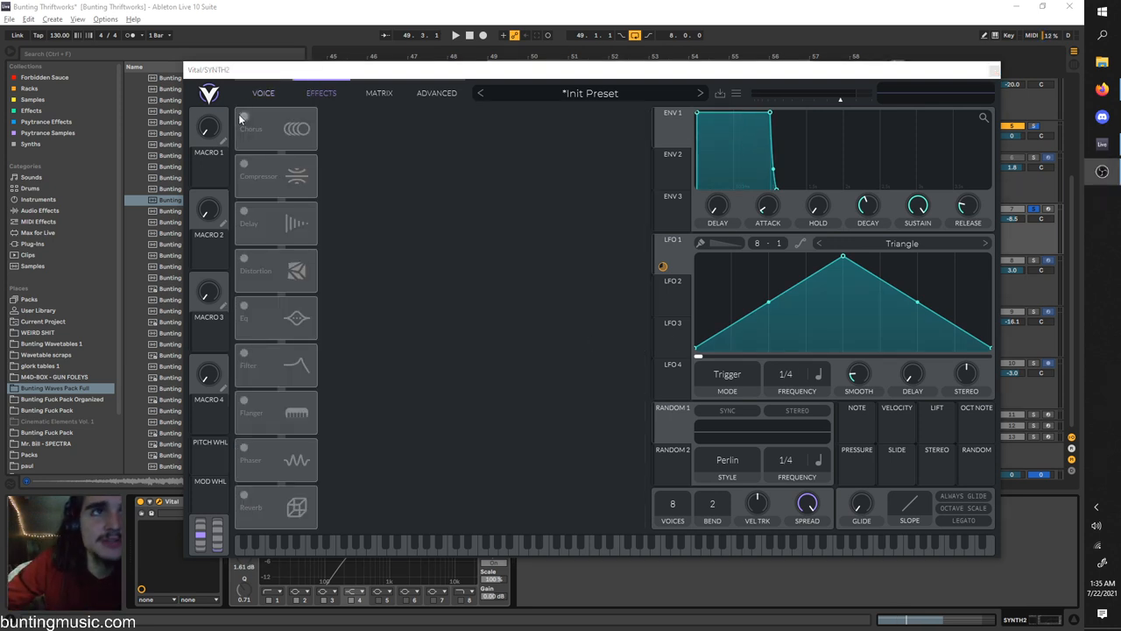
Step: Enable Chorus with a lower mix and Reverb, leave Delay off, and set LFO 1 to 1/2
click(243, 116)
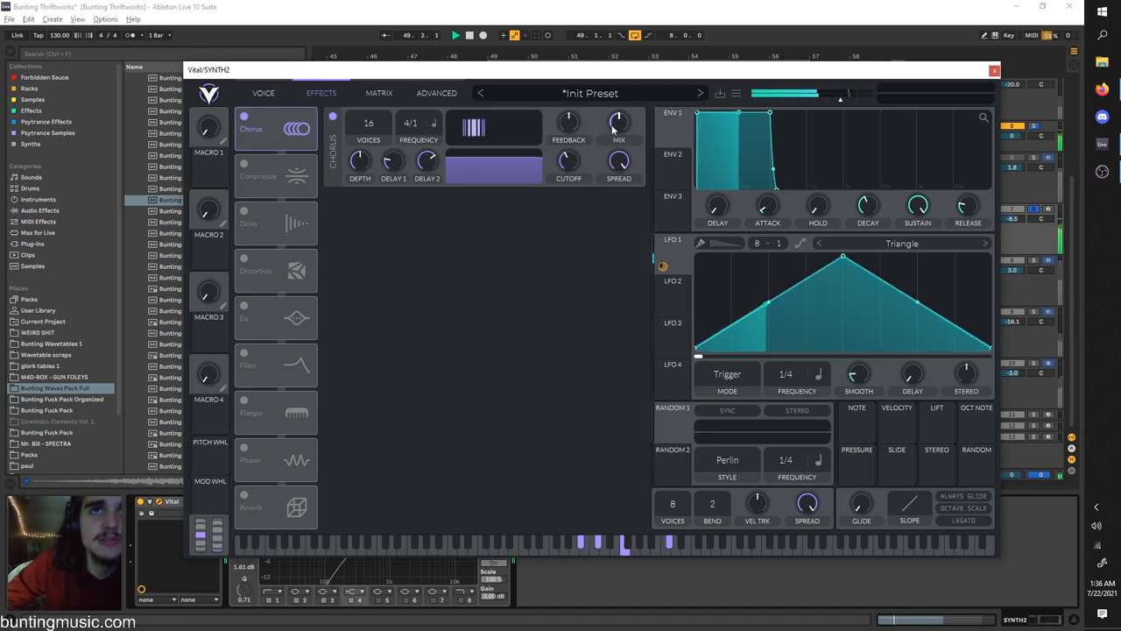
drag(619, 121, 619, 141)
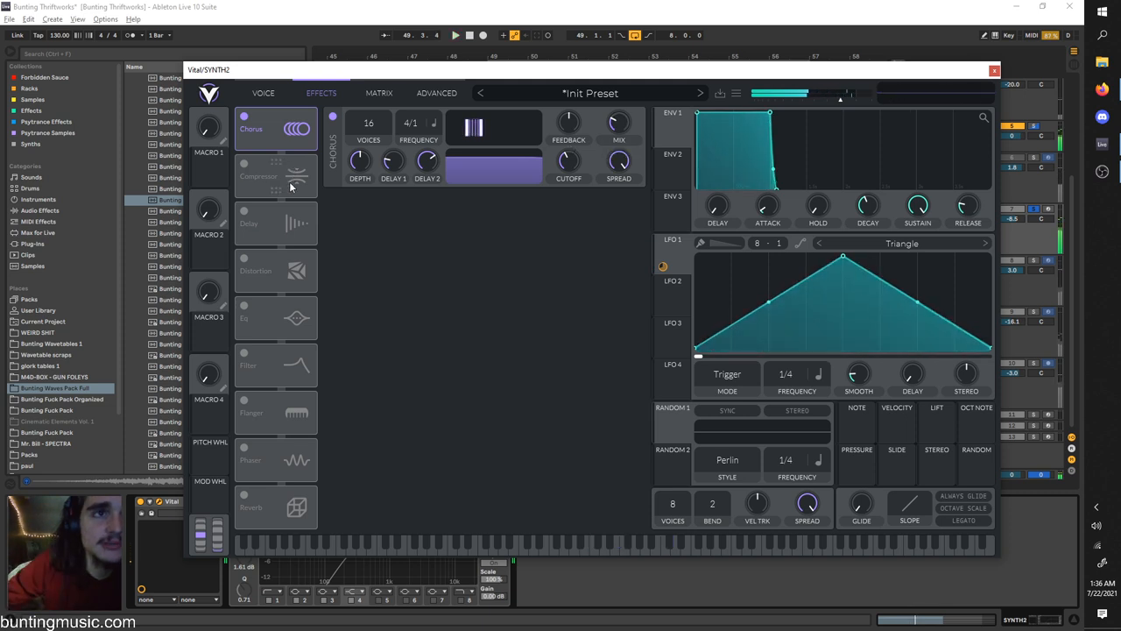
click(252, 184)
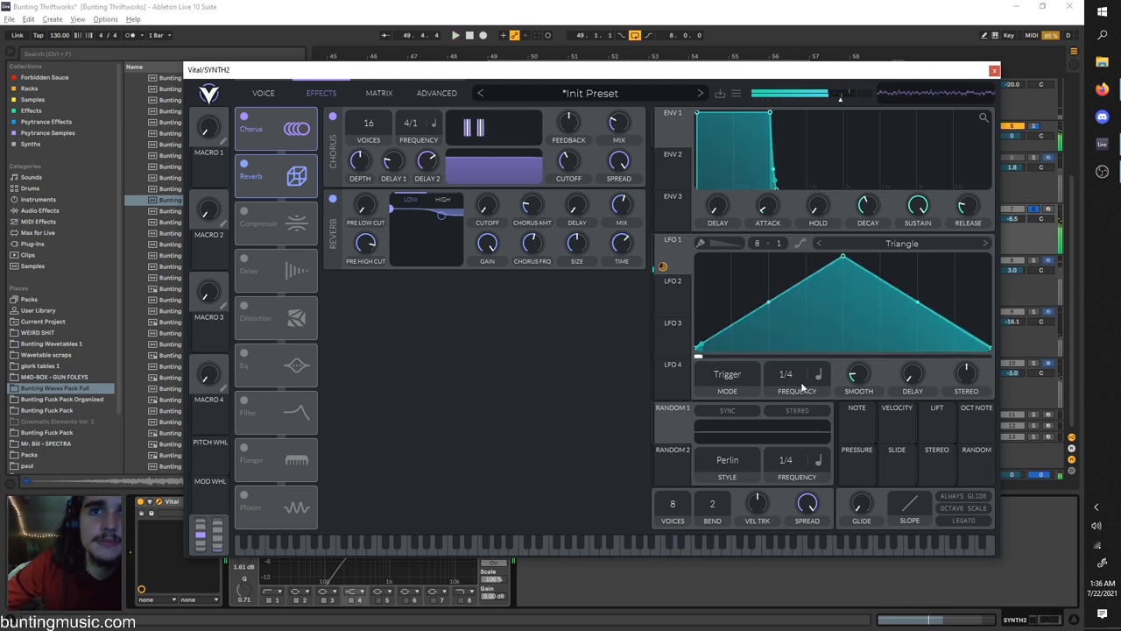
click(244, 257)
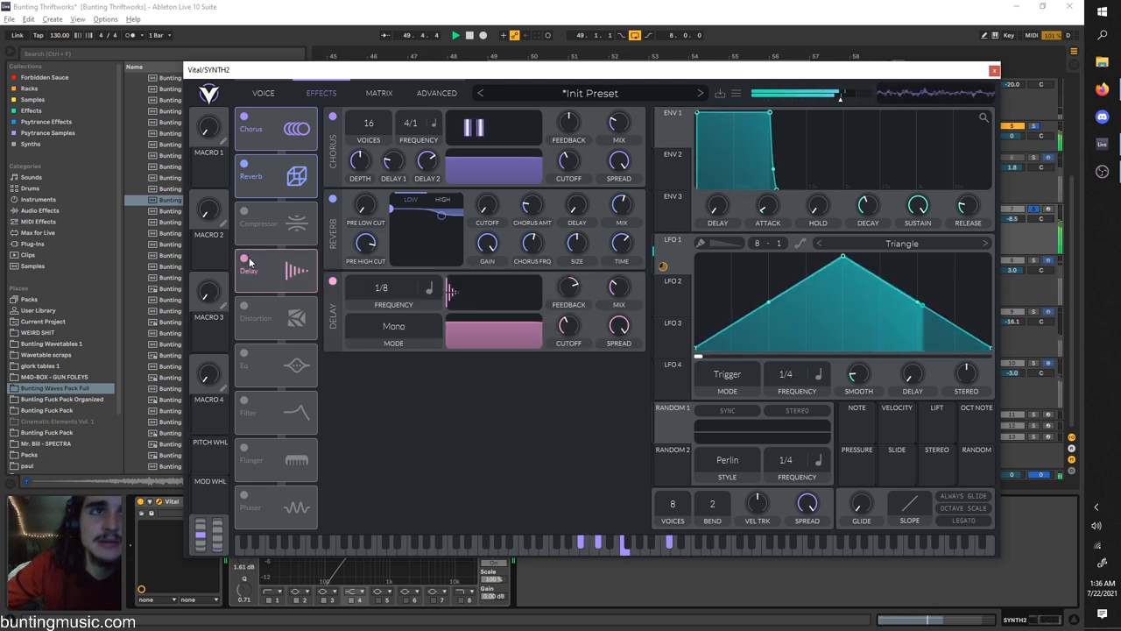
click(245, 256)
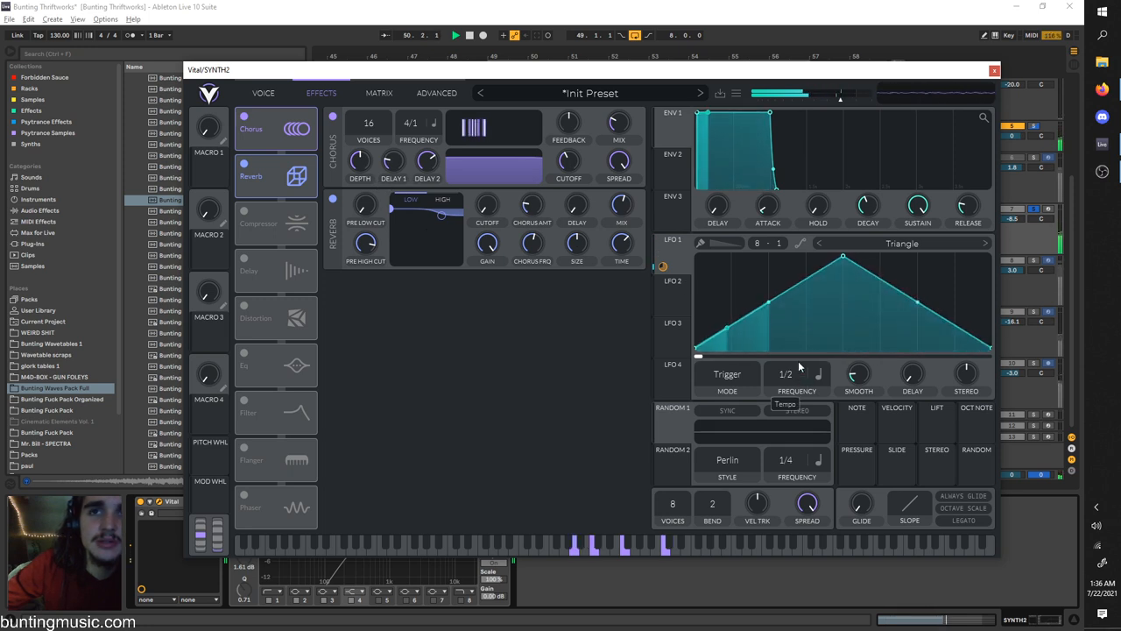
click(264, 93)
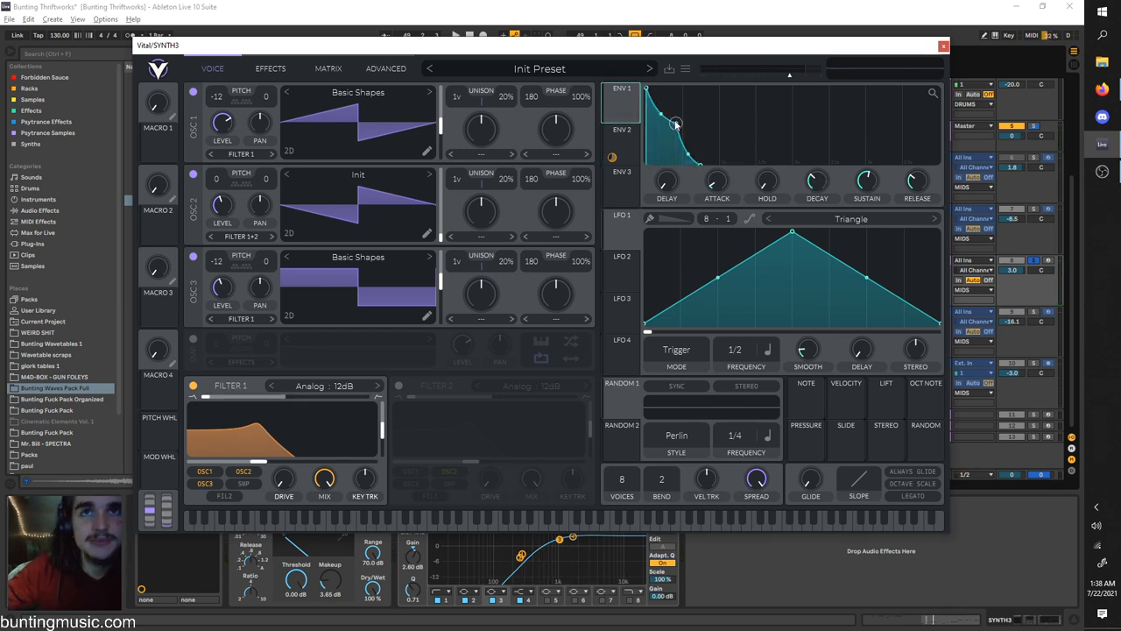
Step: Initialize SYNTH3's Vital patch and lengthen ENV 1's decay for a pluck shape
click(685, 68)
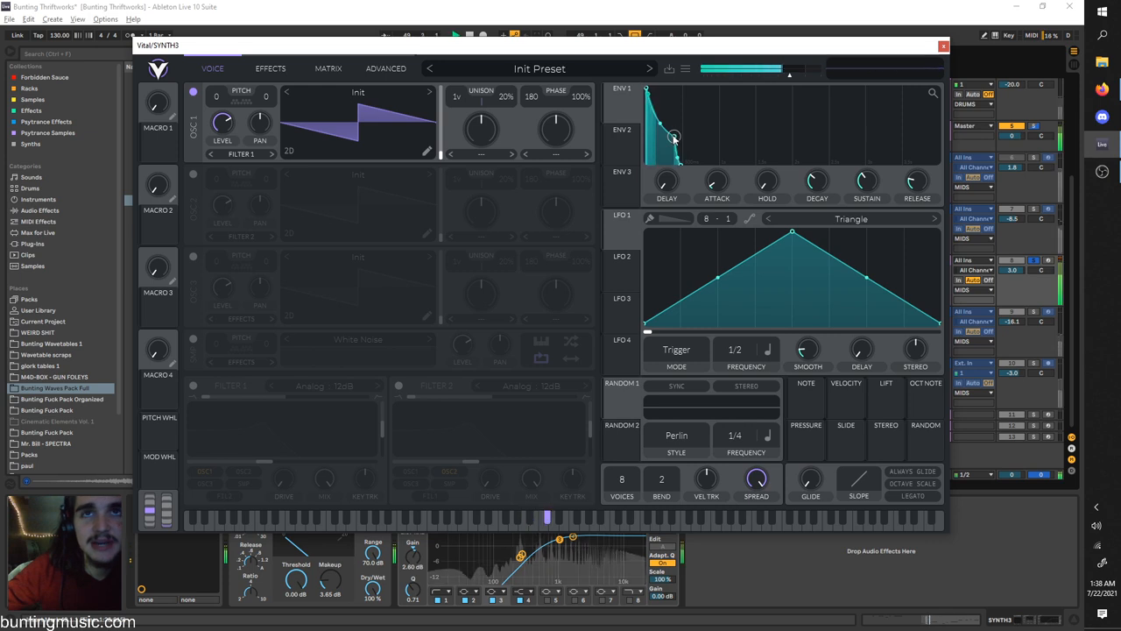
drag(675, 139, 659, 175)
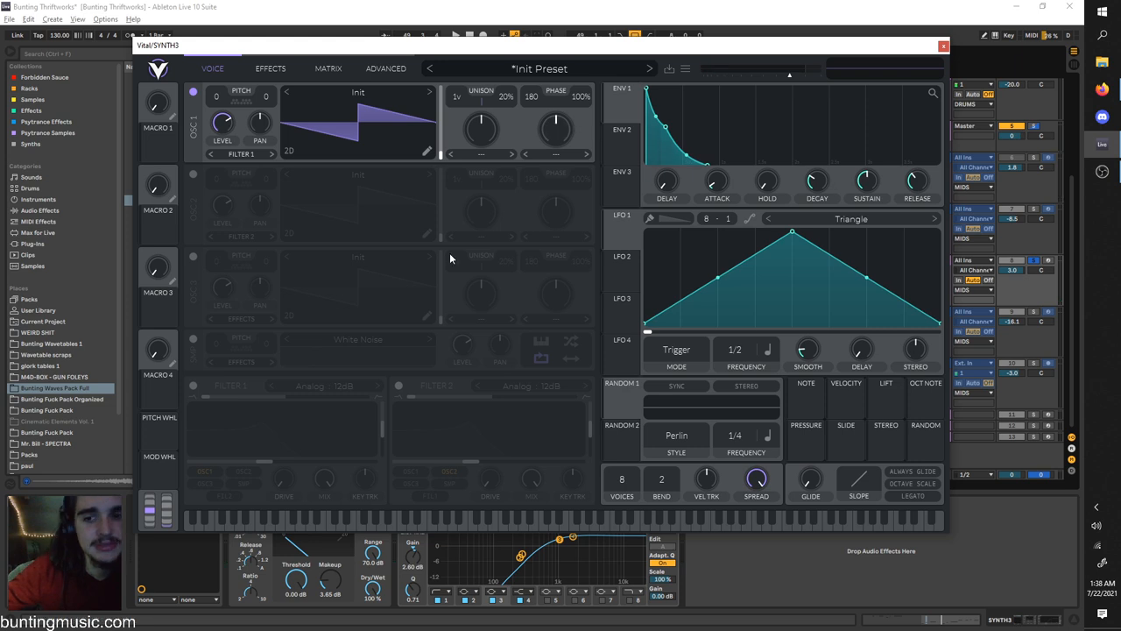
mouse_move(233, 372)
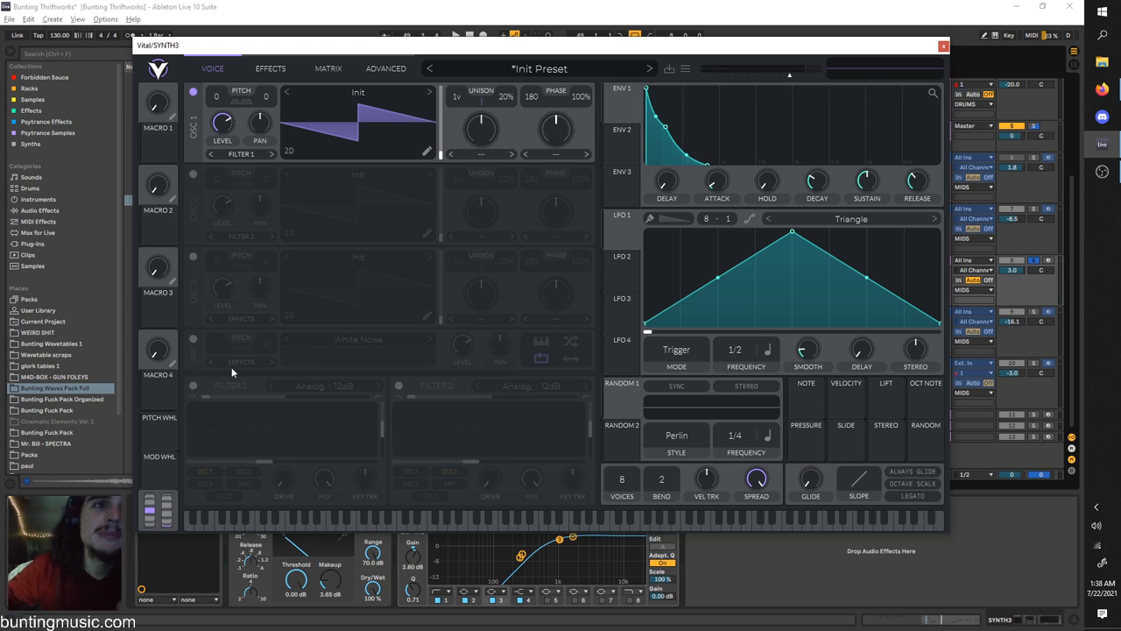
Step: Enable Filter 1 in SYNTH3's Vital and route ENV 2 to its cutoff
click(192, 385)
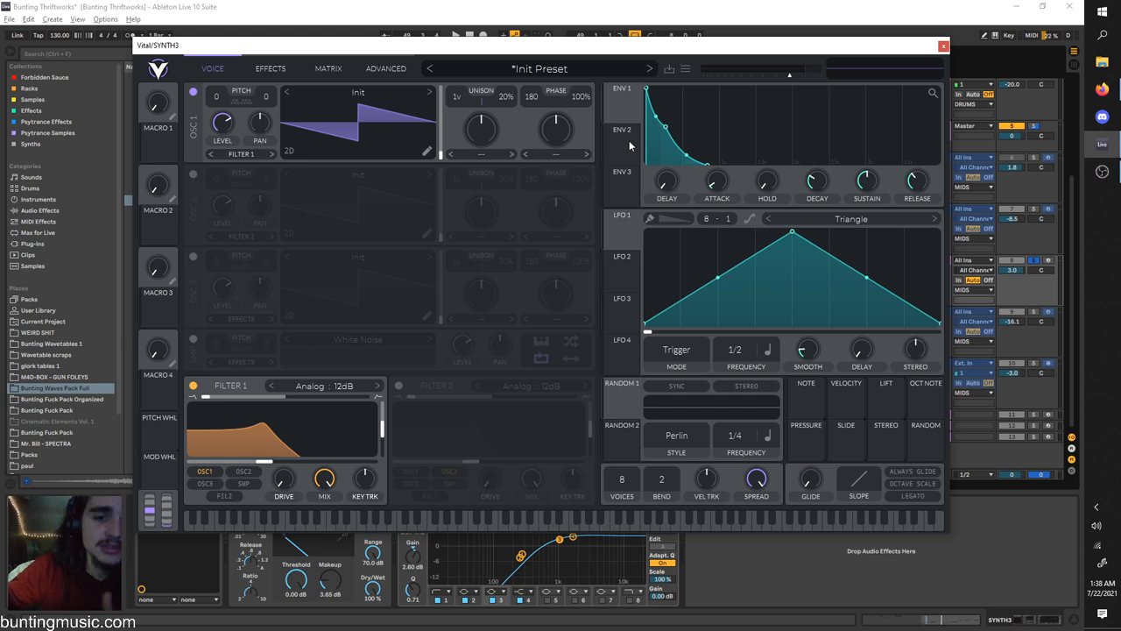
mouse_move(625, 158)
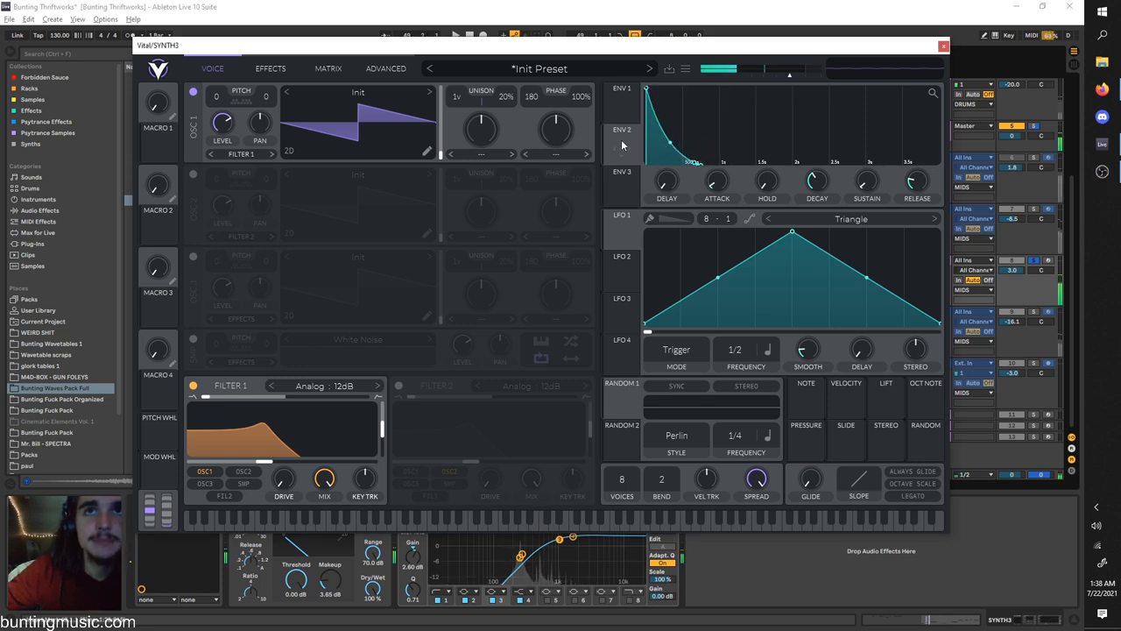
click(622, 131)
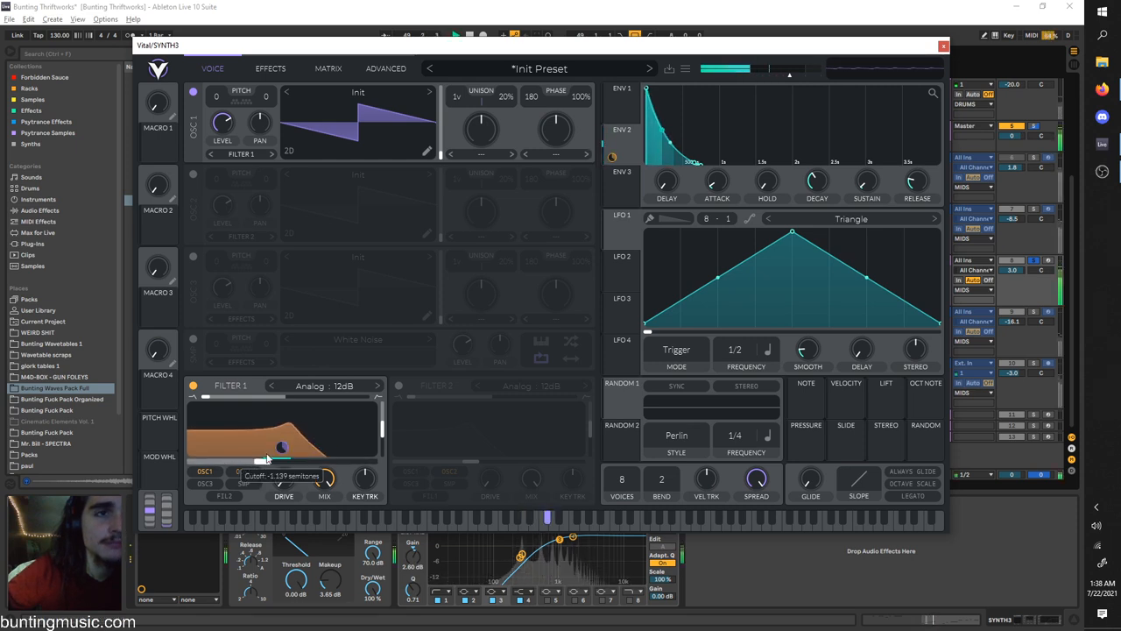
drag(816, 181, 817, 188)
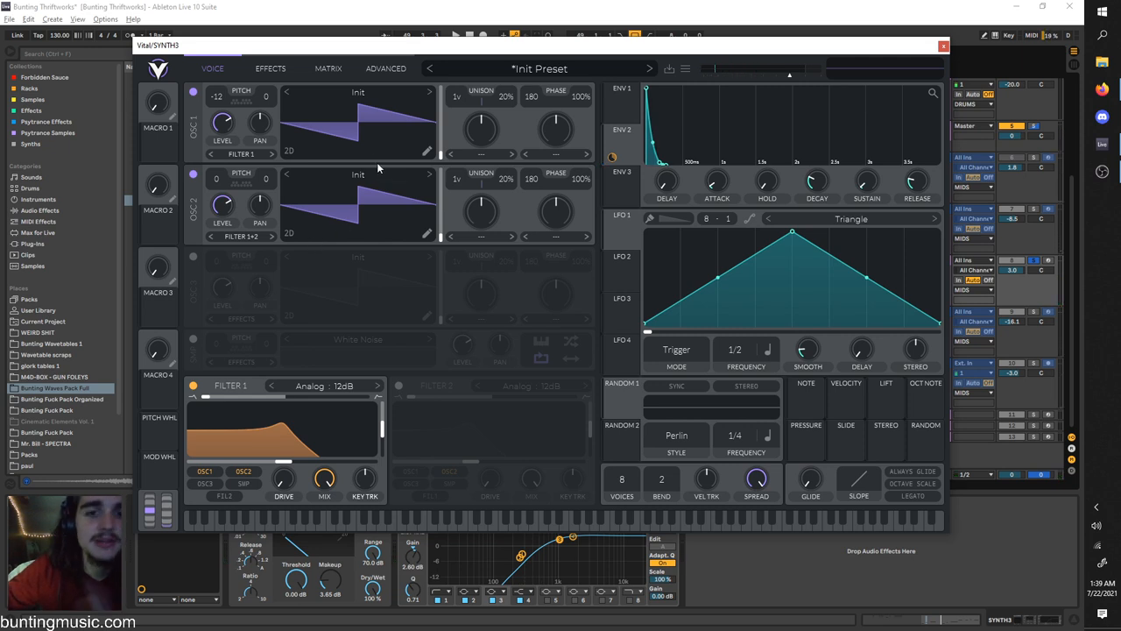
mouse_move(392, 100)
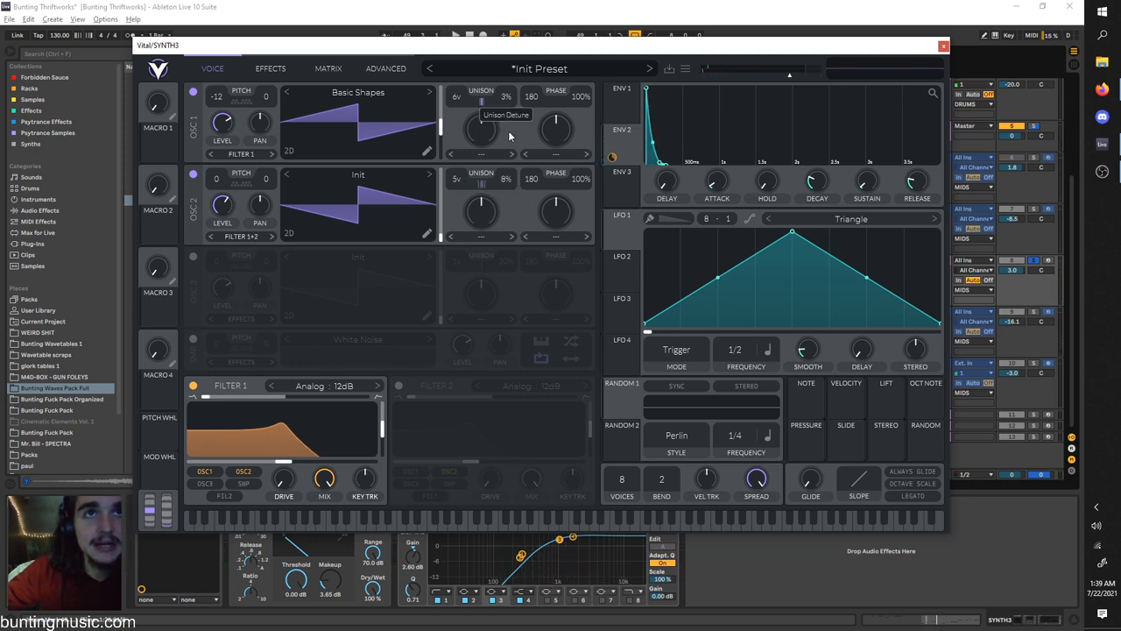
mouse_move(465, 182)
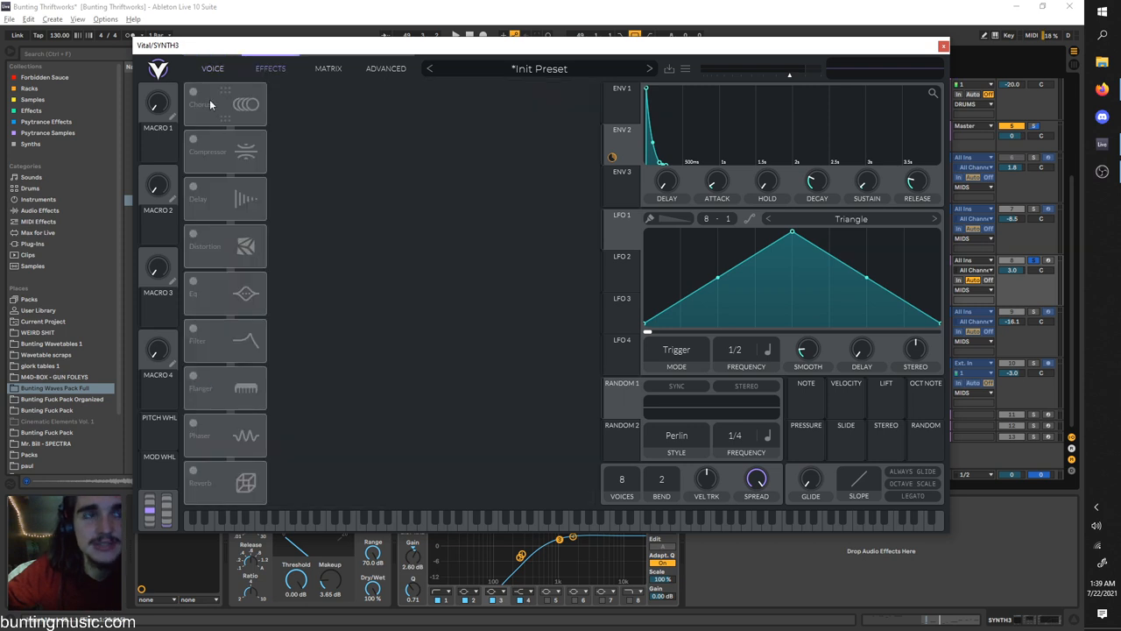
Step: Toggle the chorus on Vital's Effects page, then close SYNTH3's Vital window
click(201, 103)
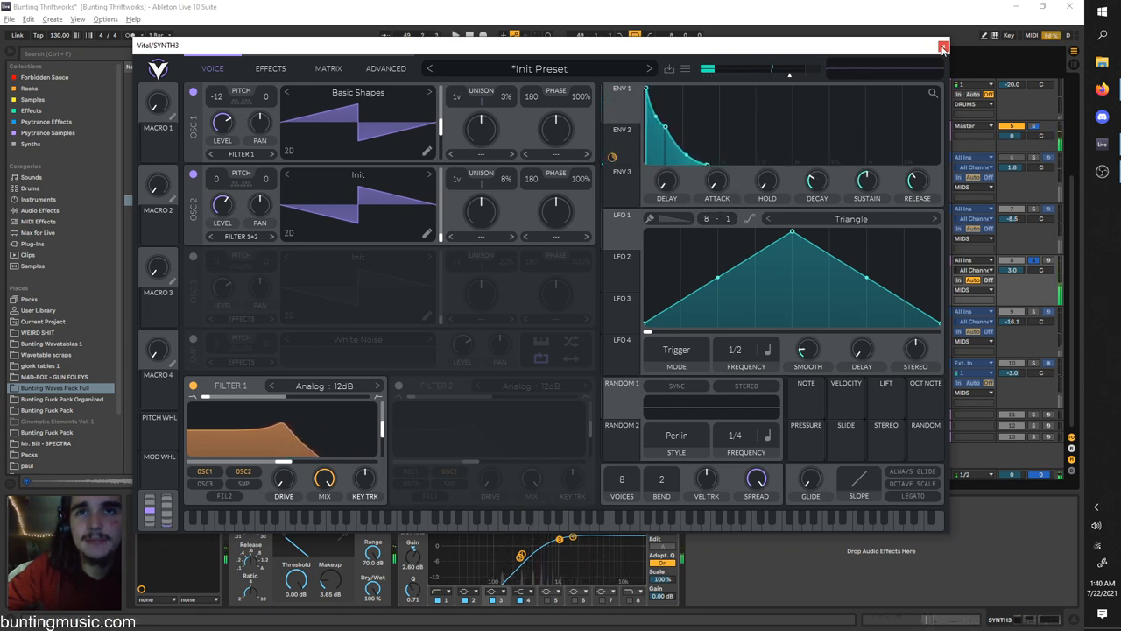
click(942, 45)
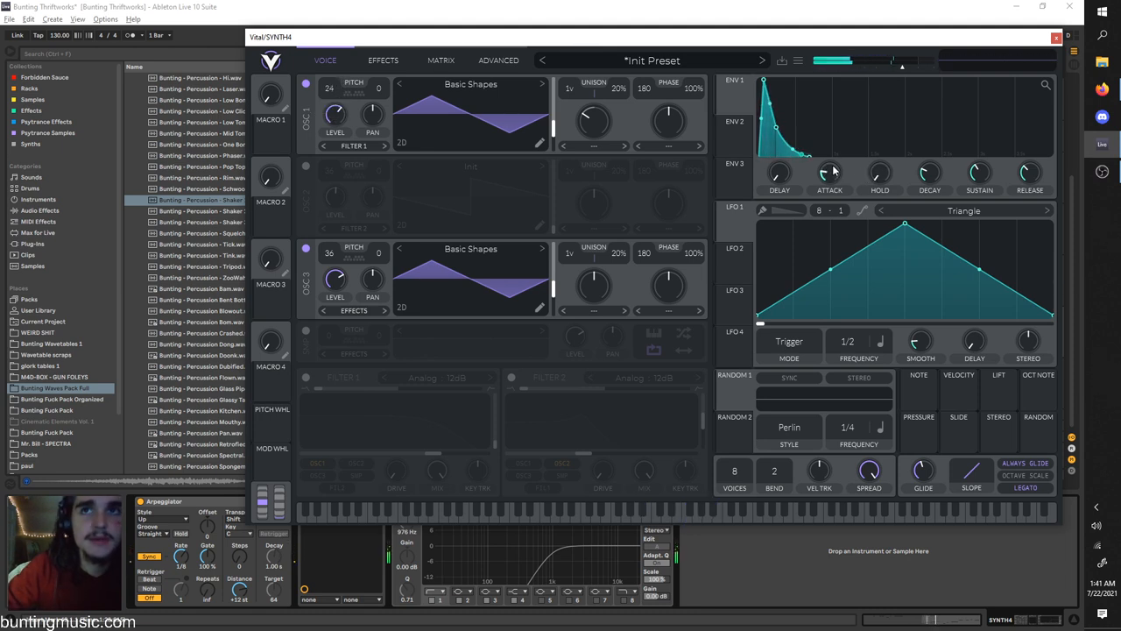
Step: Shape SYNTH4's Vital envelope with about 0.1-second attack and an adjusted release
drag(829, 176, 829, 179)
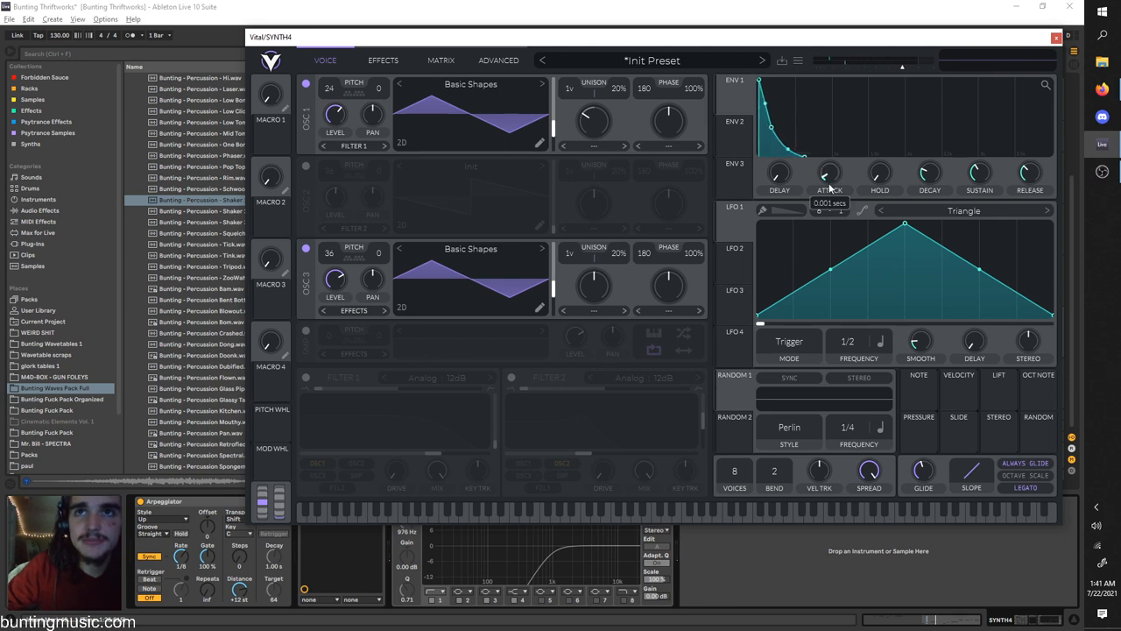
drag(829, 175, 829, 157)
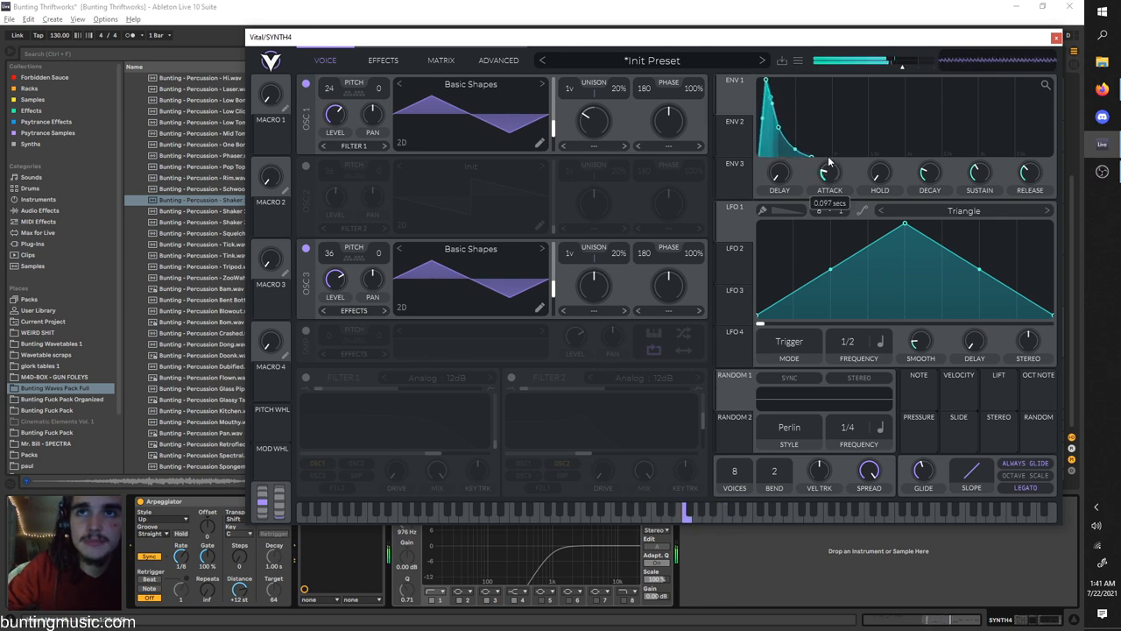
drag(829, 174, 829, 162)
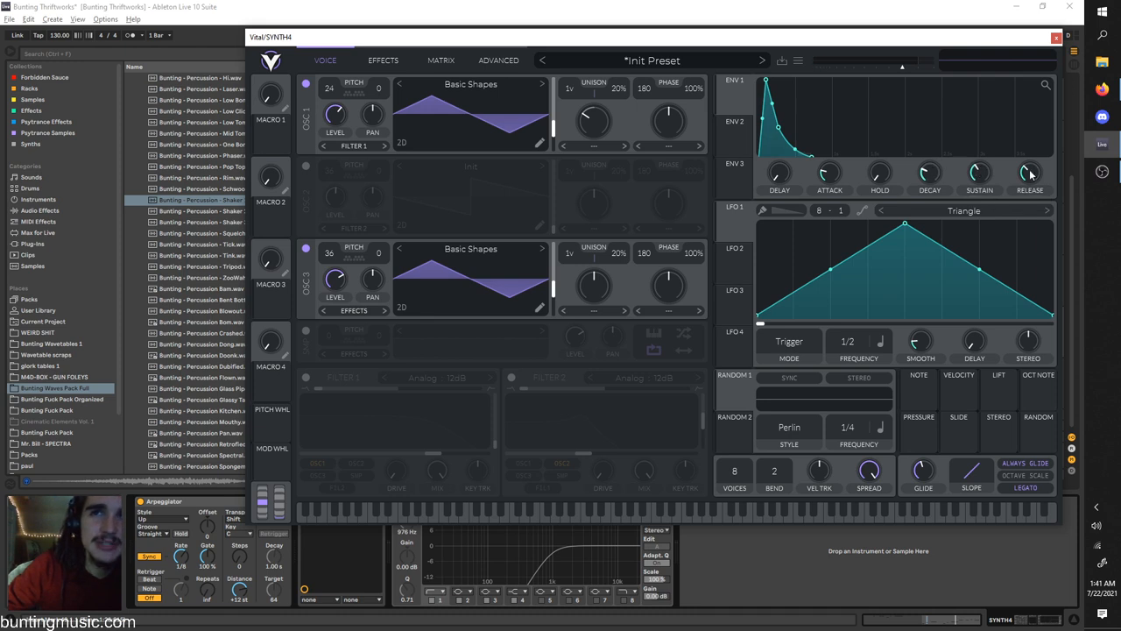
Step: Enable reverb and lower the filter cutoff to about 49 semitones for a darker tone
click(383, 60)
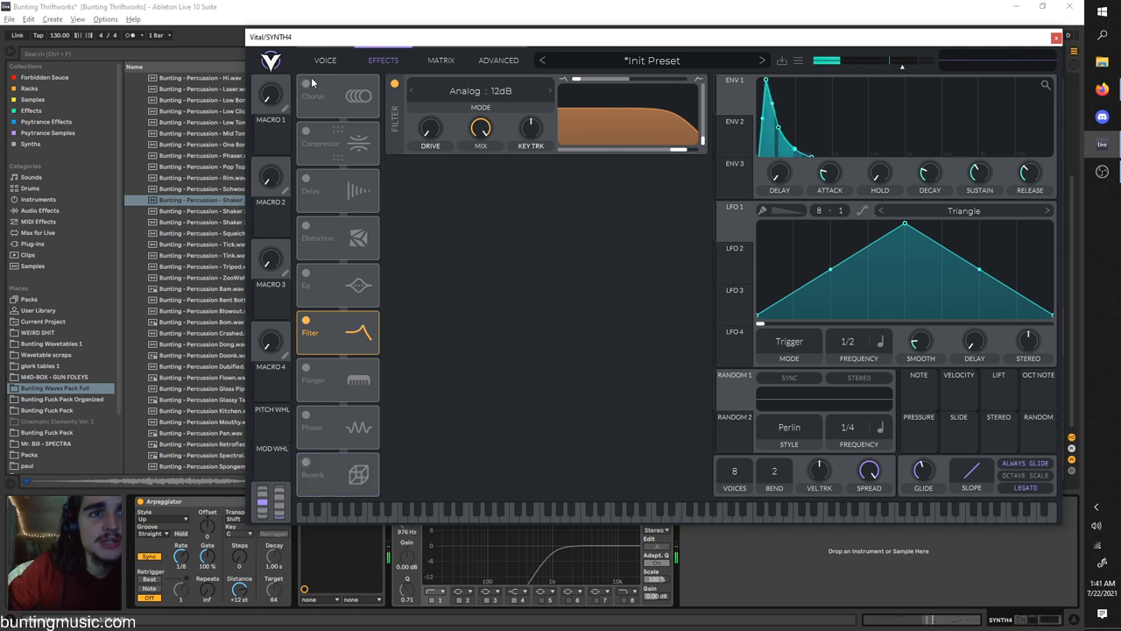
click(306, 83)
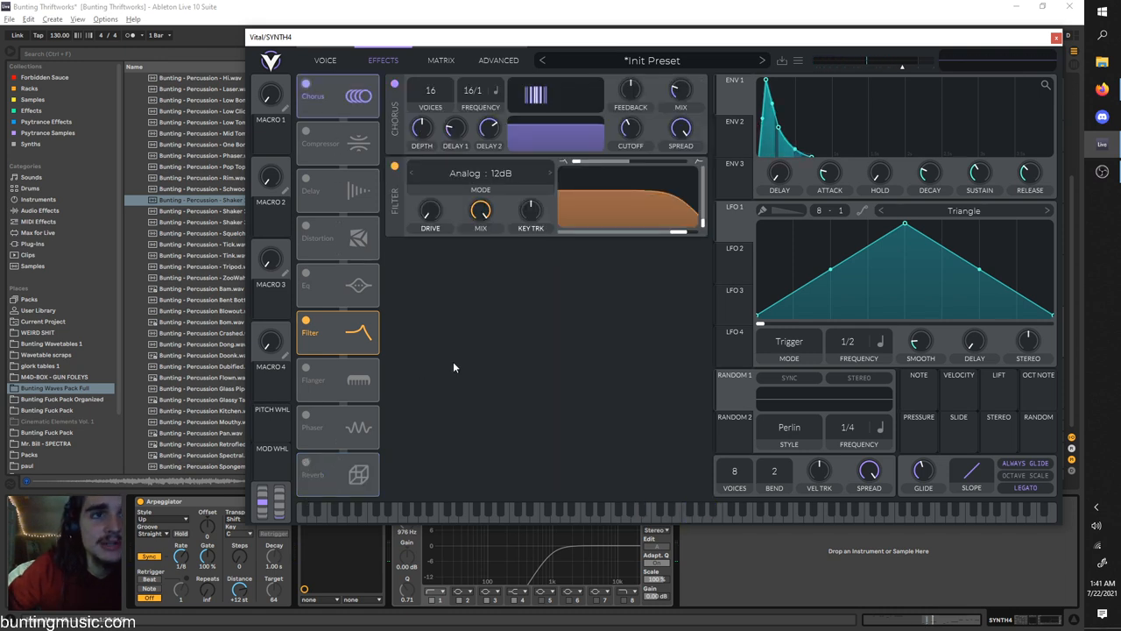
click(337, 473)
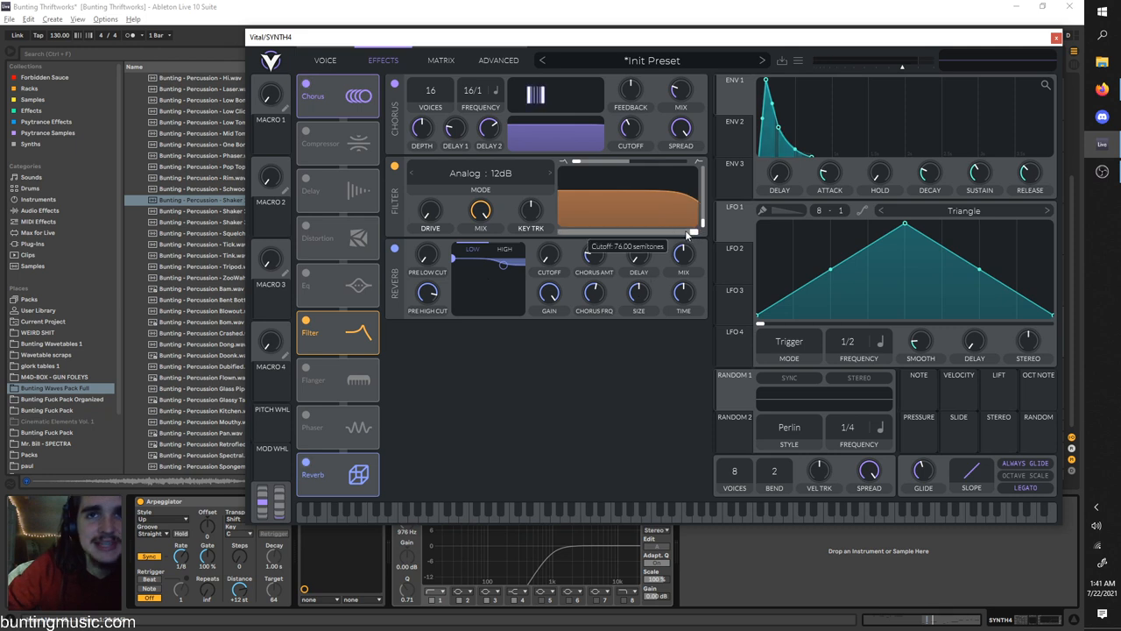
drag(692, 210, 679, 237)
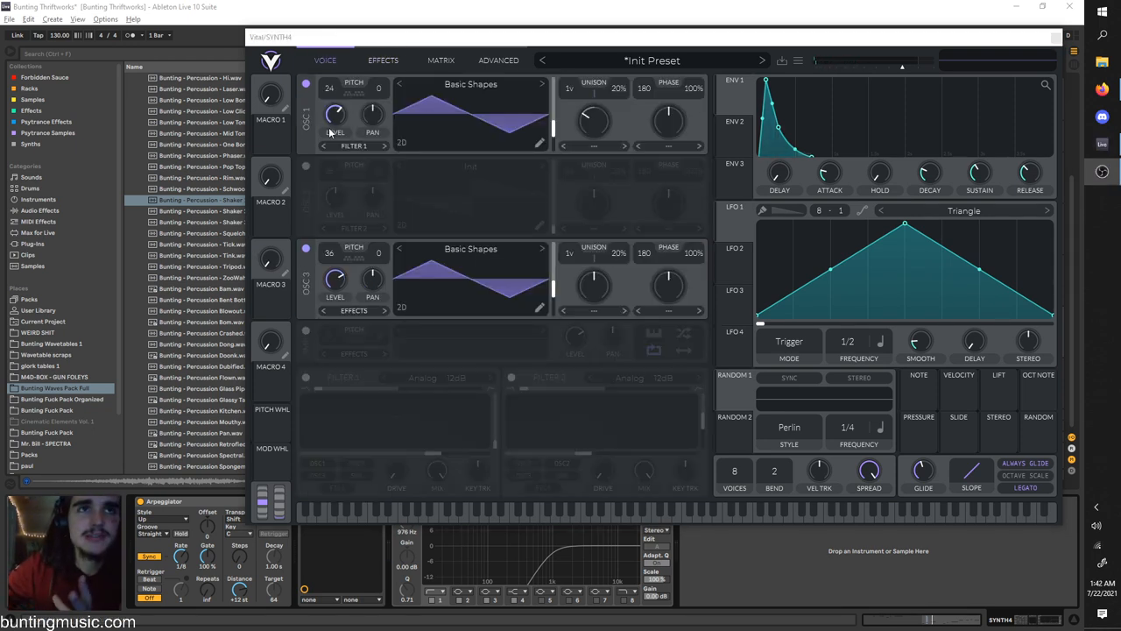
click(383, 59)
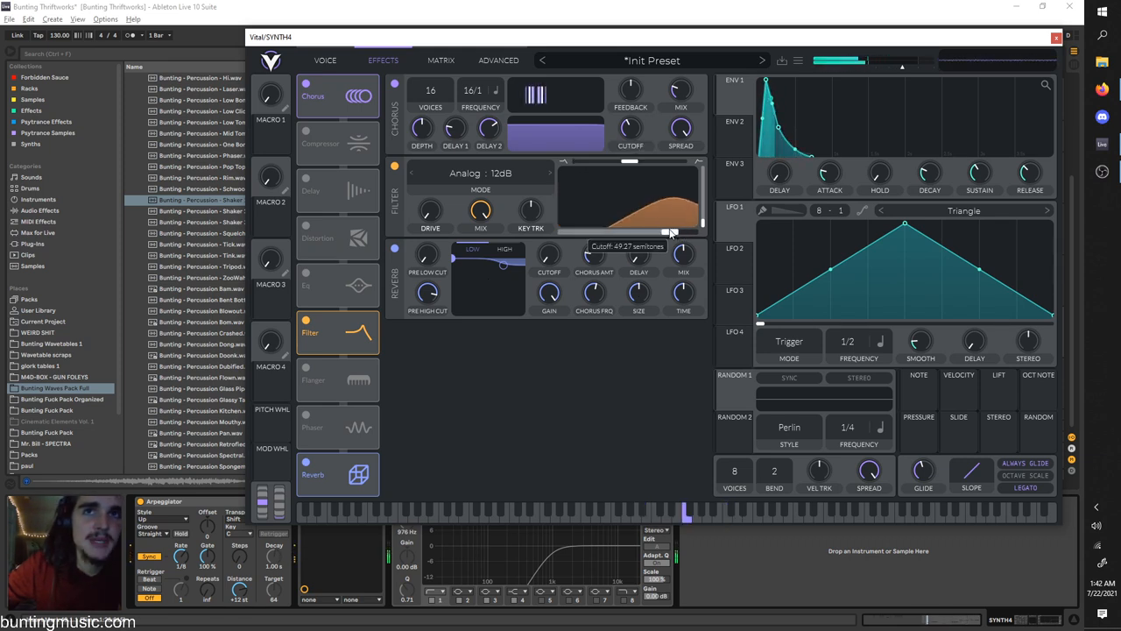
drag(670, 233, 640, 232)
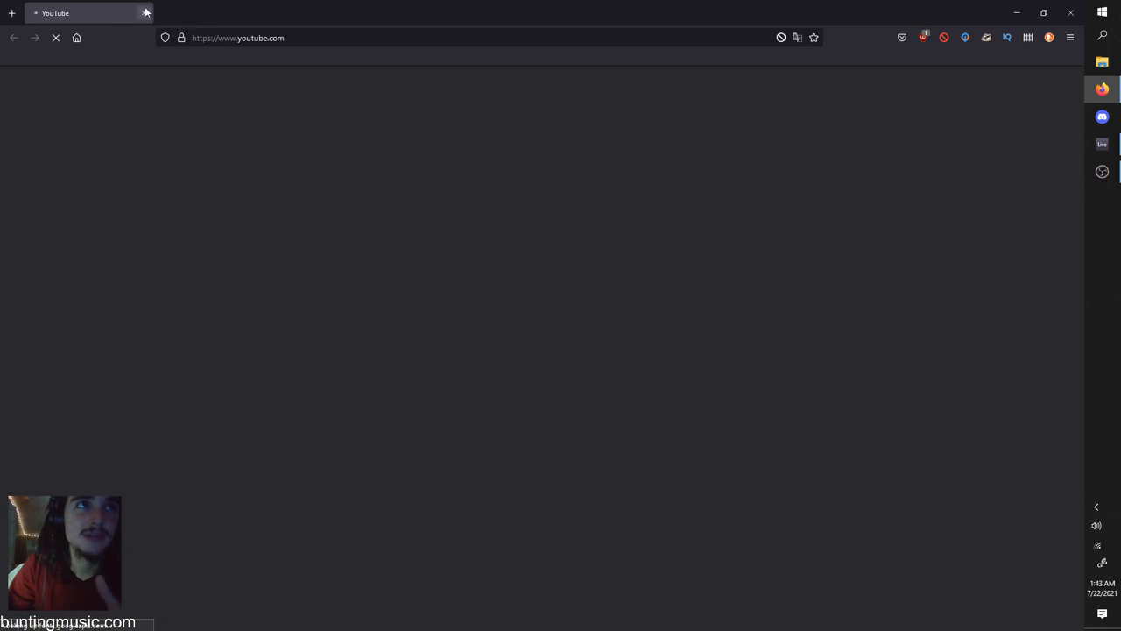
Step: In a new Firefox tab, search 'youtube to mp3' and open the YouTube to Mp3 Converter site
click(12, 13)
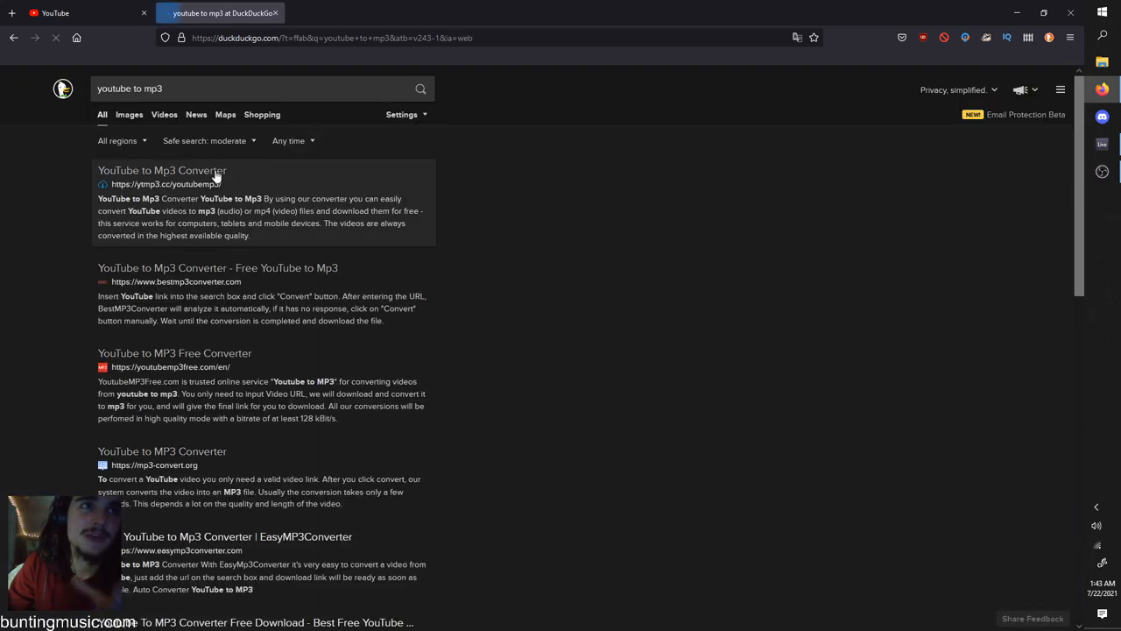
click(162, 170)
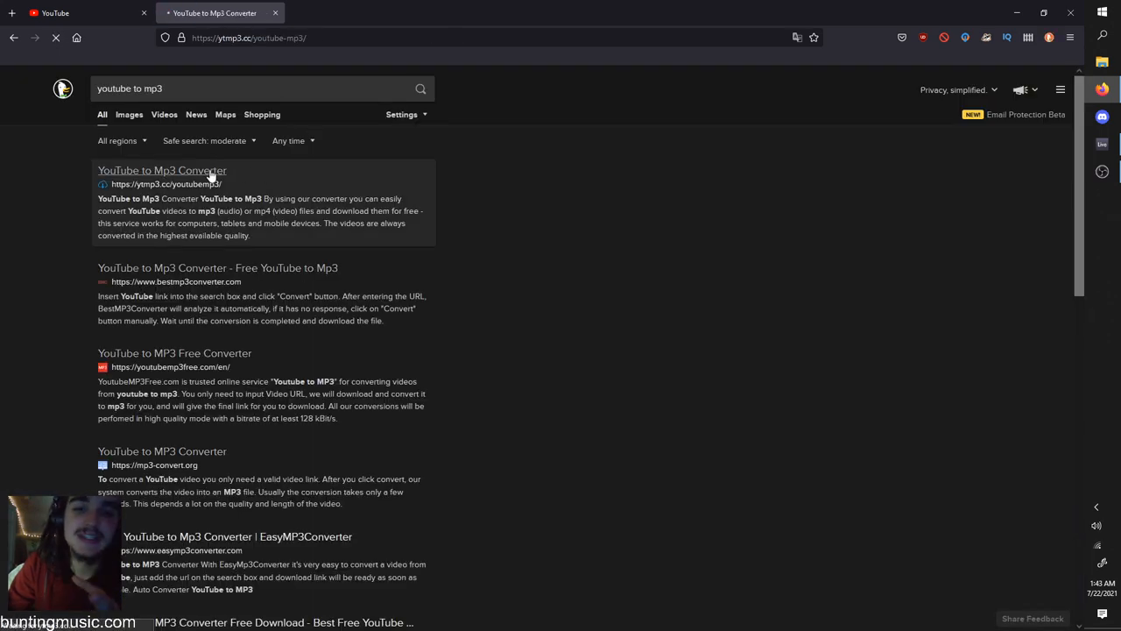
click(162, 170)
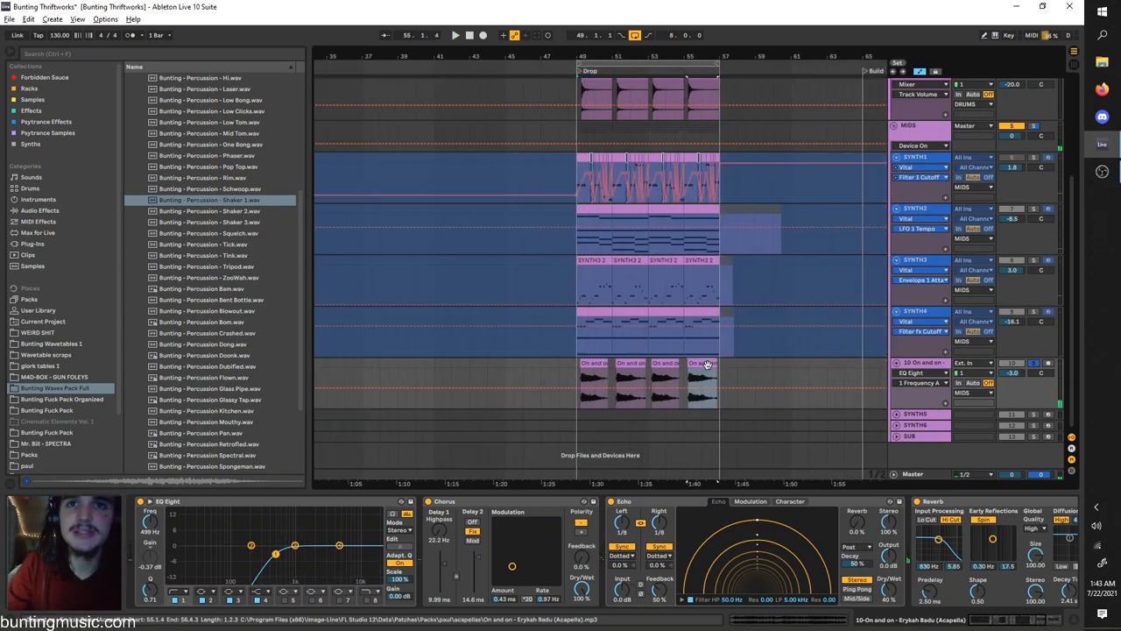
Step: Lower the acapella clip's Transpose from 12 st to 11 st, then search the browser for 'tuner'
double_click(705, 363)
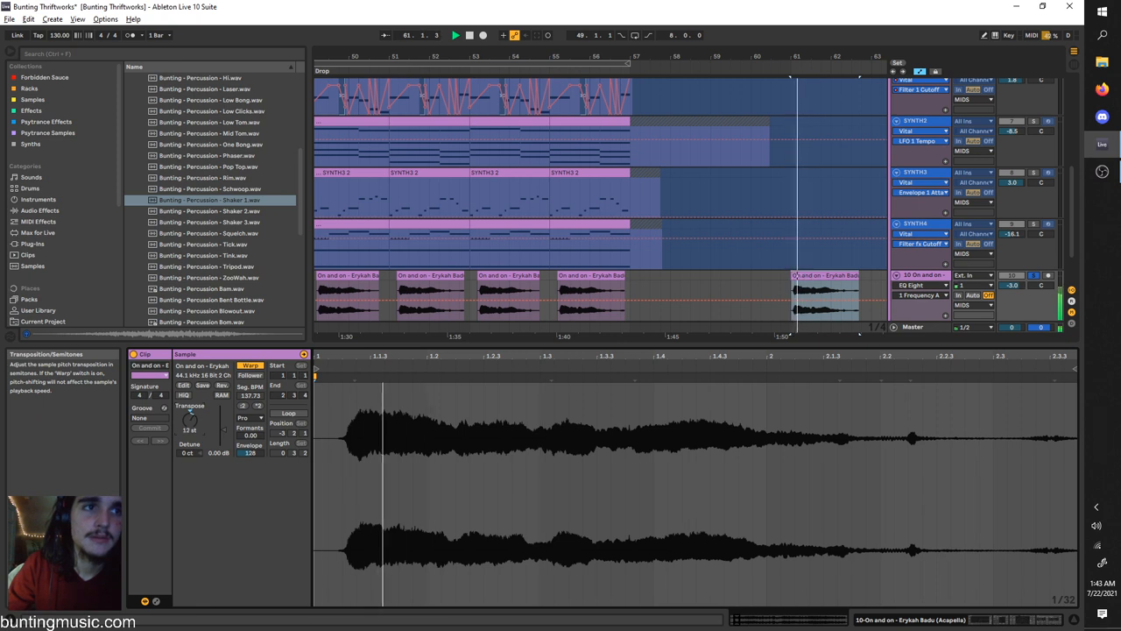
click(250, 416)
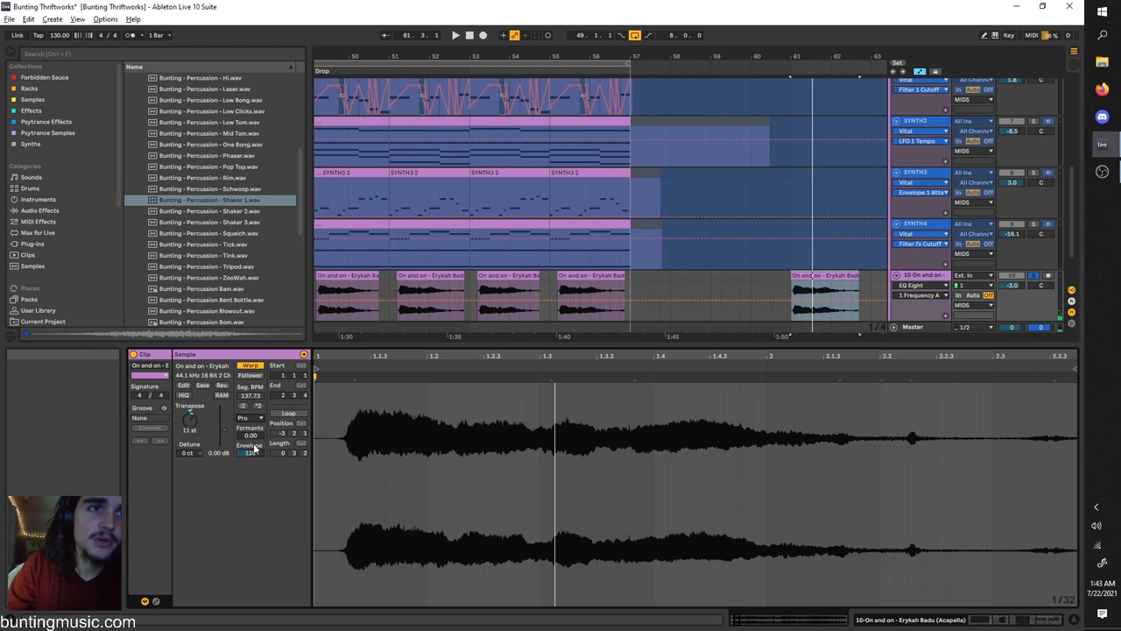
click(248, 417)
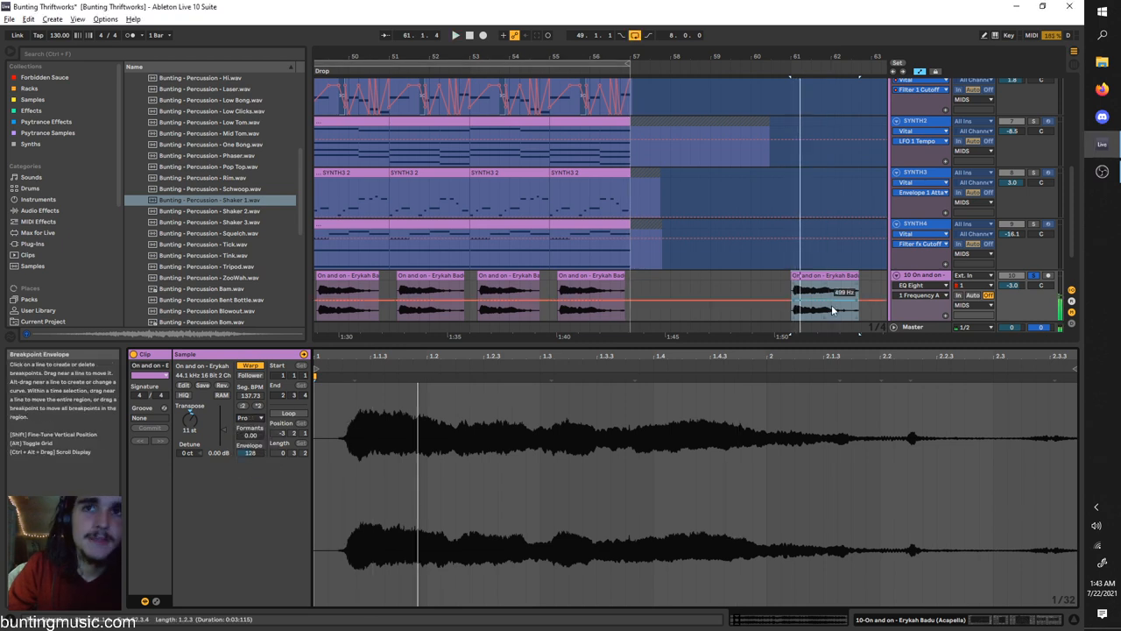
click(221, 385)
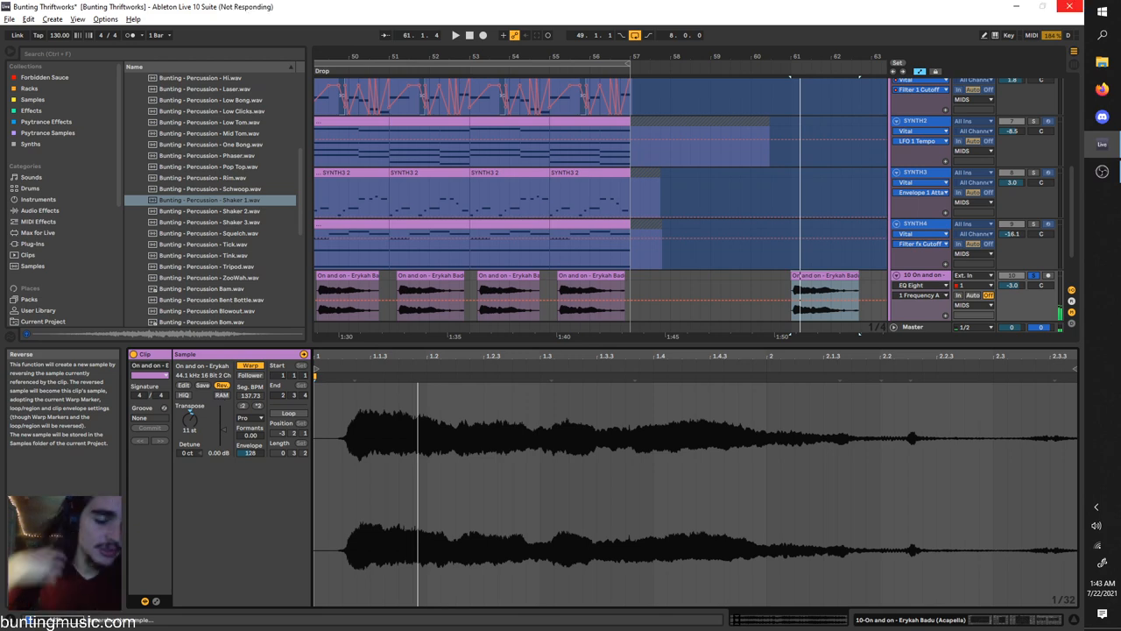
text(tuner)
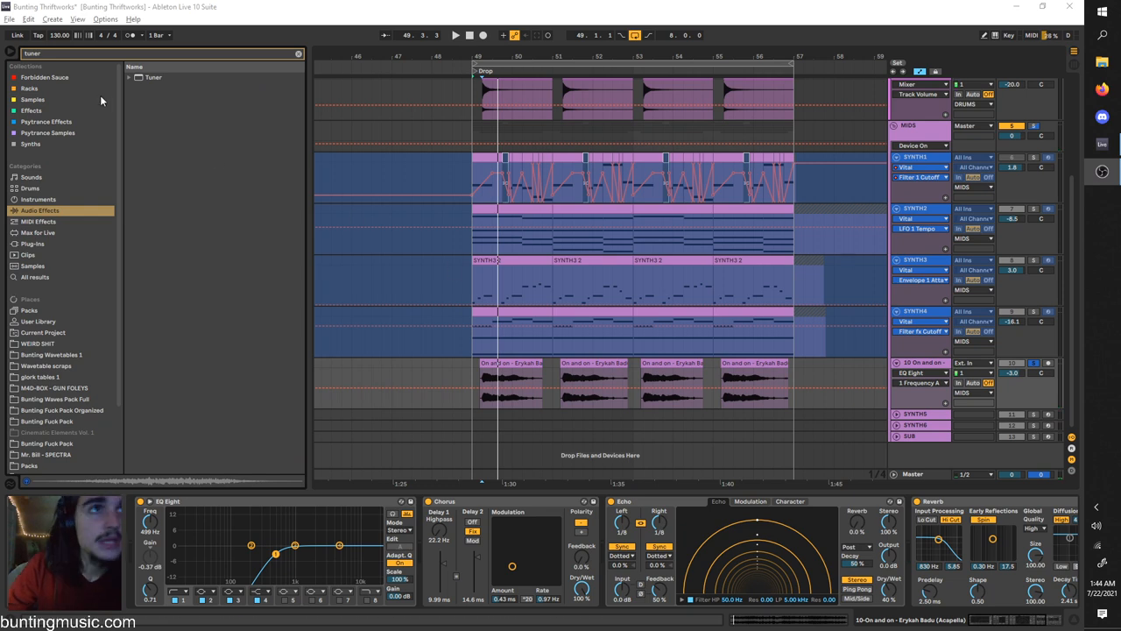
Step: Load the Tuner audio effect ahead of EQ Eight on the acapella track
click(154, 77)
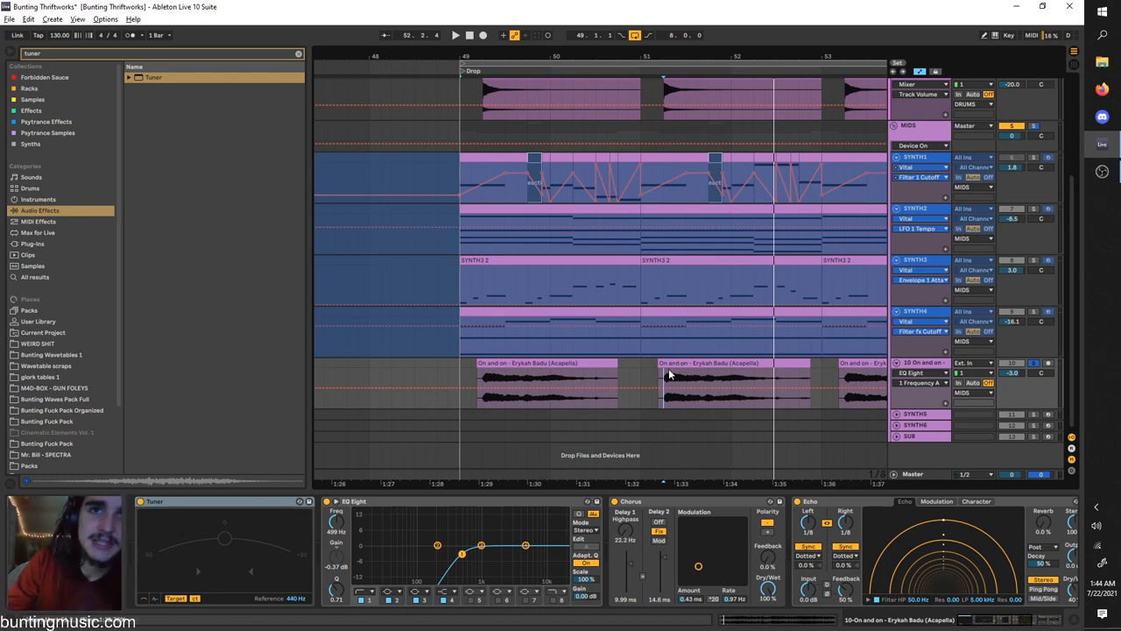
click(732, 376)
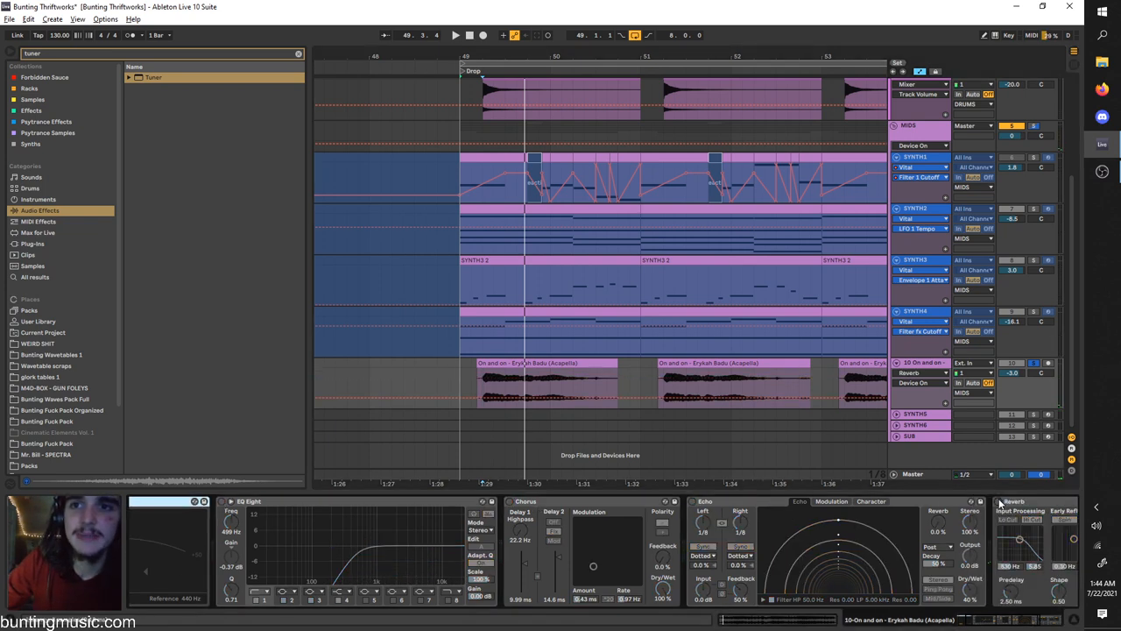
Step: Move EQ Eight's band 4 on the acapella to 516 Hz with Q 0.63
click(454, 35)
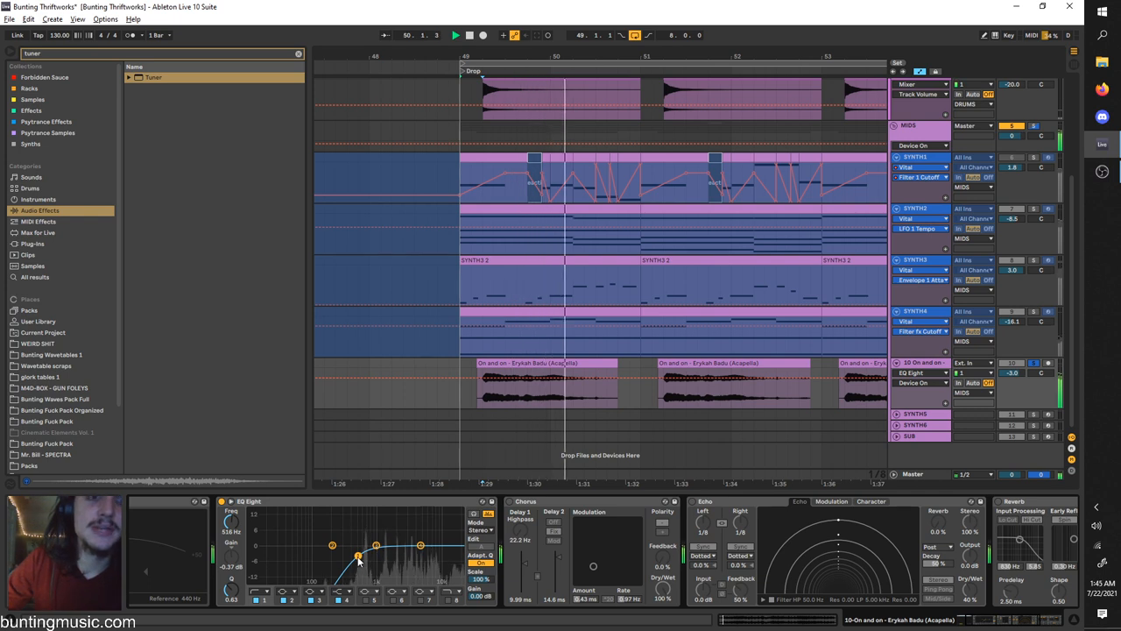
click(469, 35)
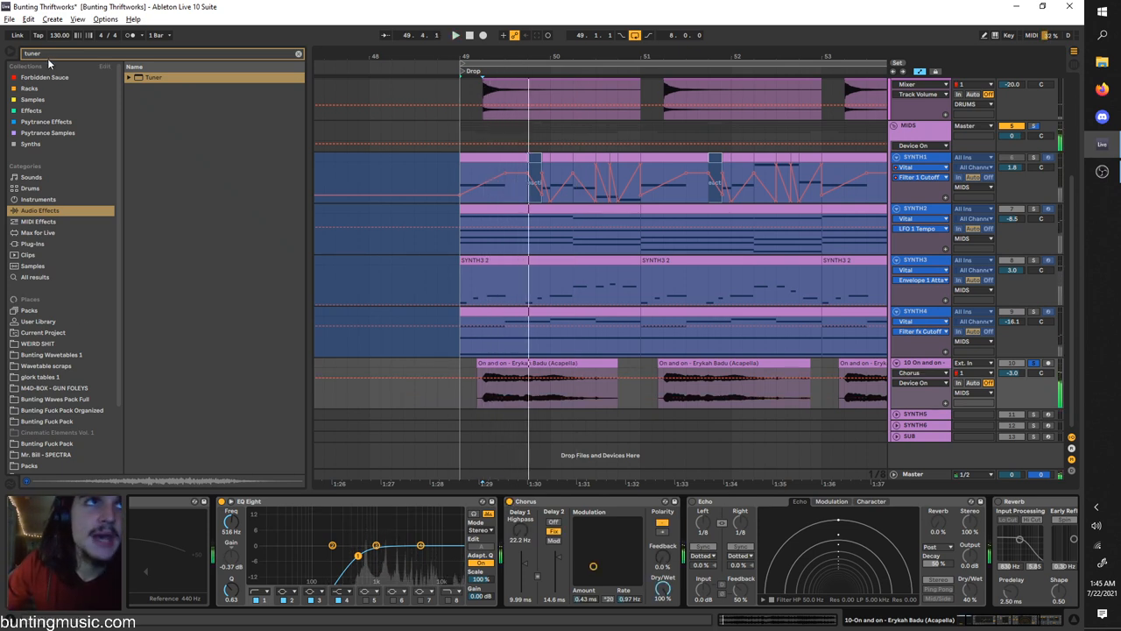
text(chou)
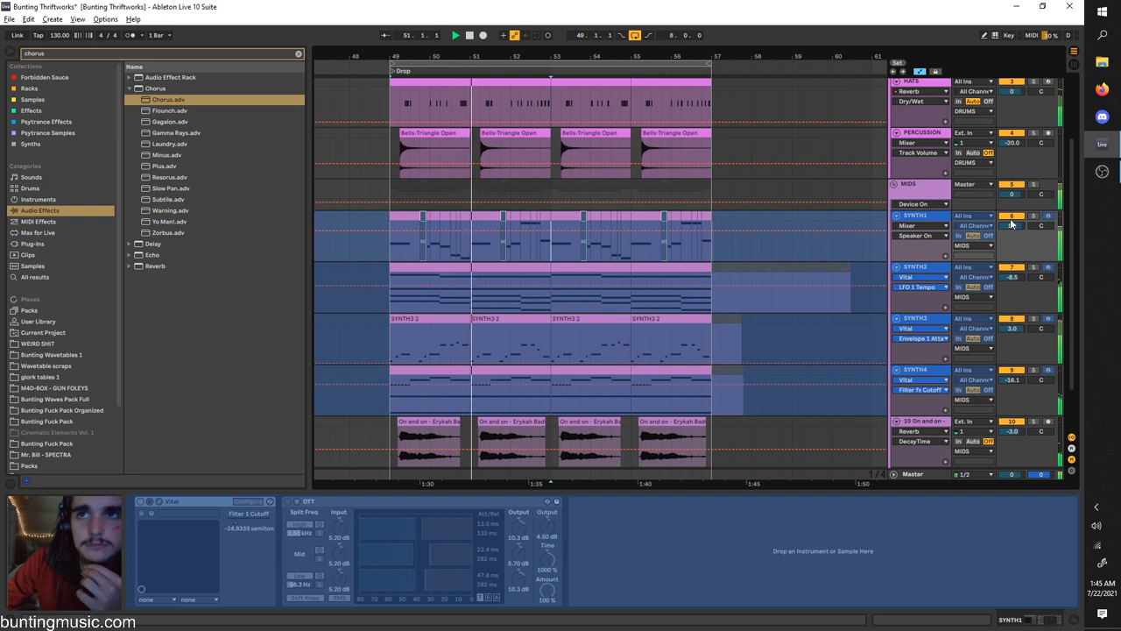
Step: Right-click the SYNTH1 header, then select the acapella track to show EQ Eight, Chorus, Echo and Reverb
right_click(914, 214)
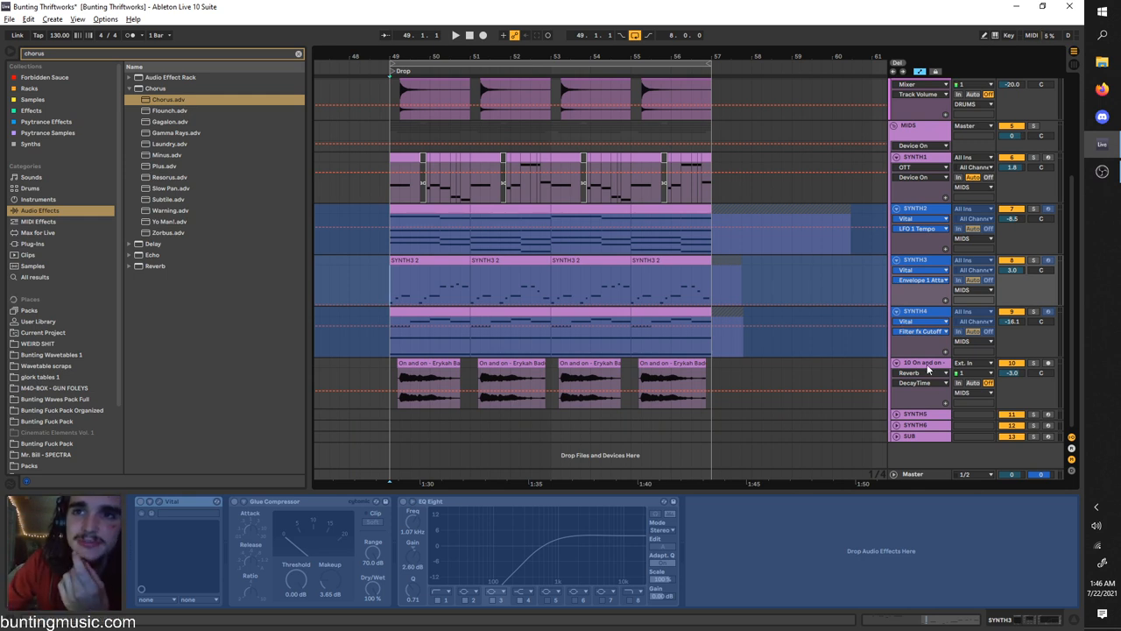
click(920, 362)
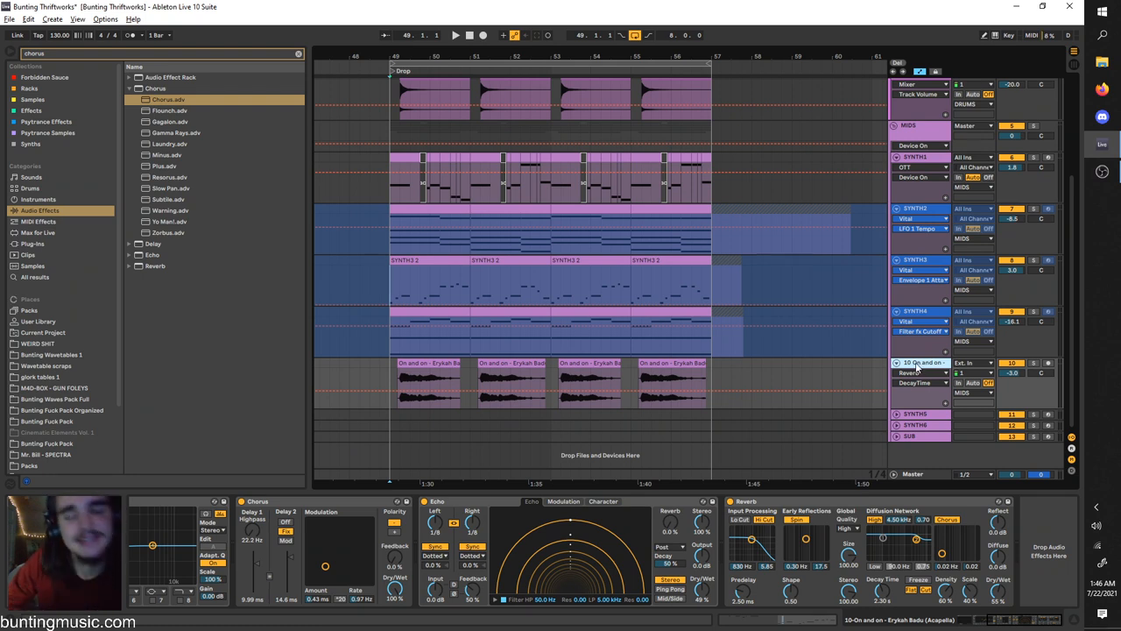
mouse_move(848, 421)
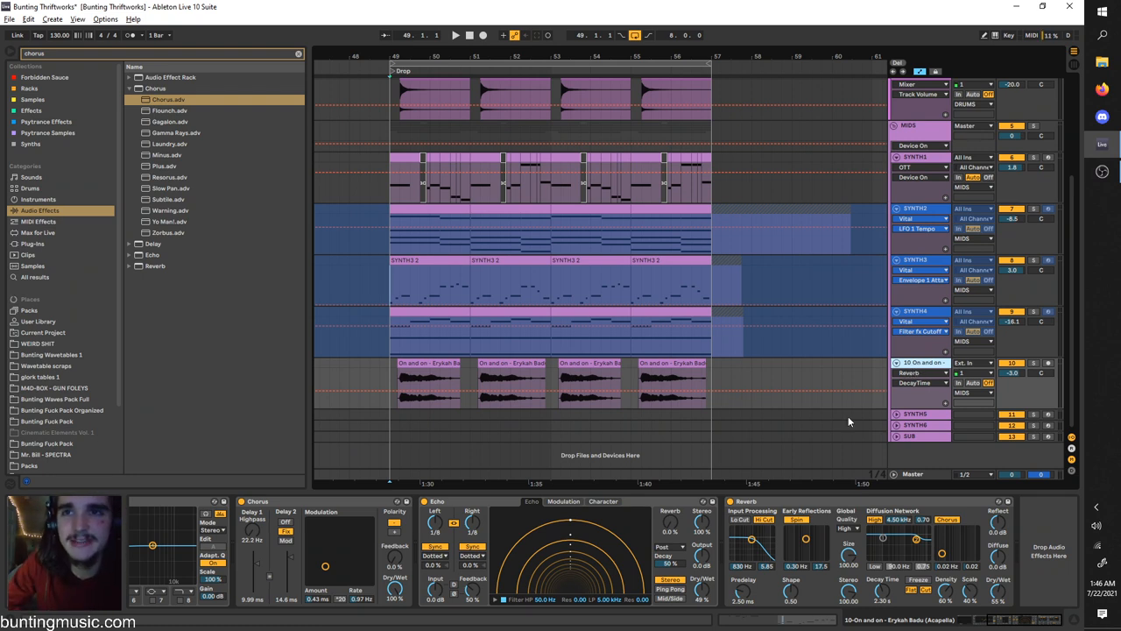